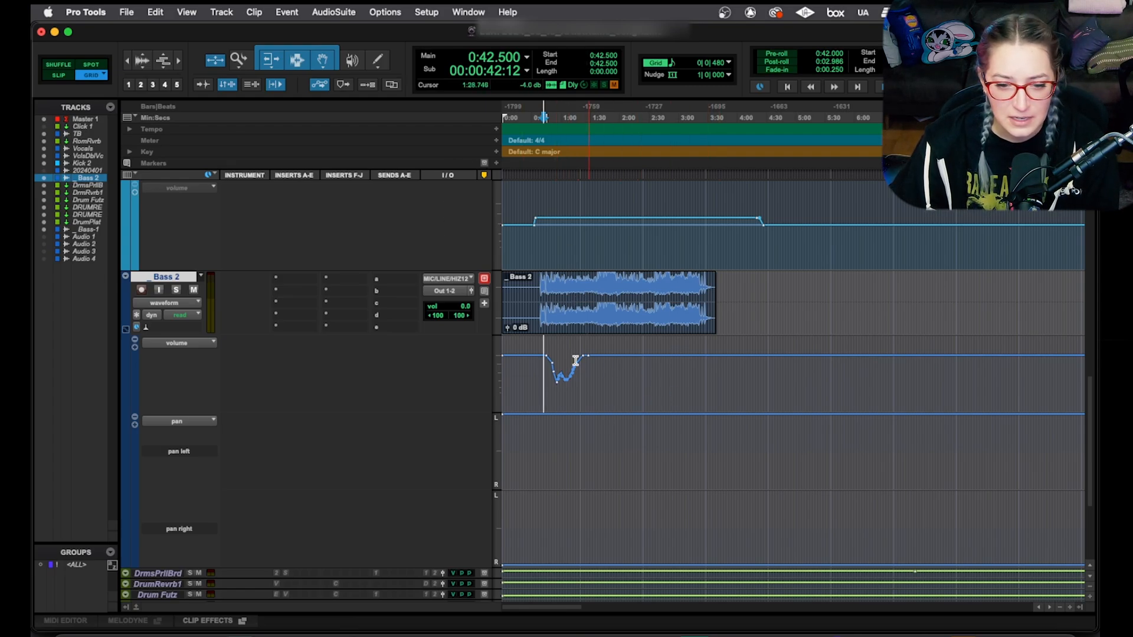
mouse_move(610, 374)
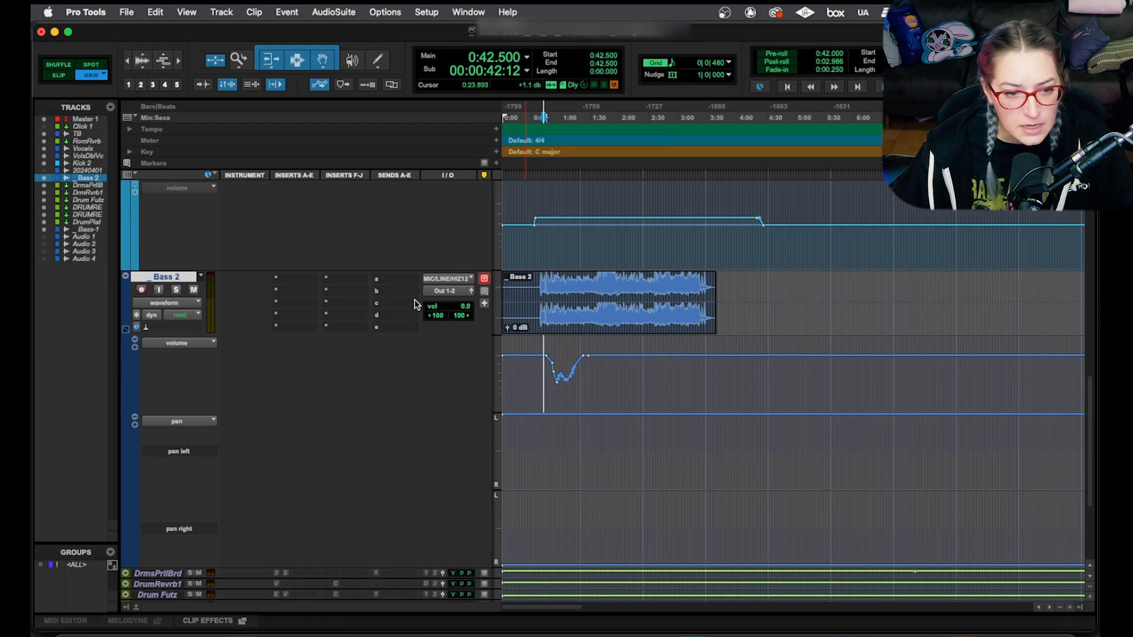
- Open the FabFilter Pro-Q 3 insert on the Bass 2 track to show its flat seven-band curve
click(337, 280)
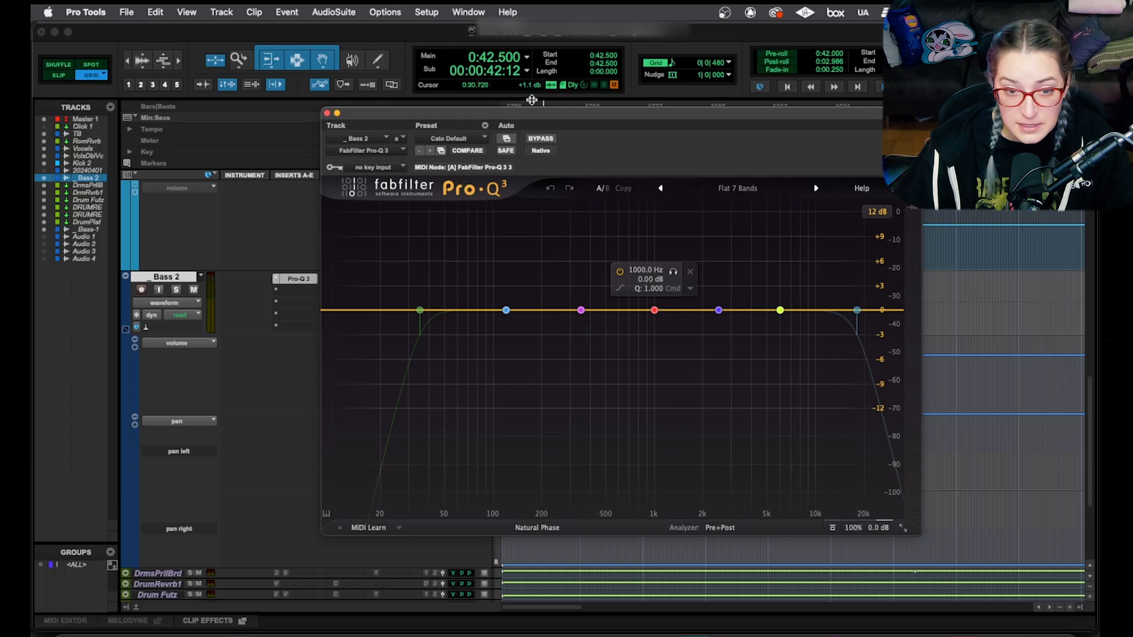
mouse_move(507, 139)
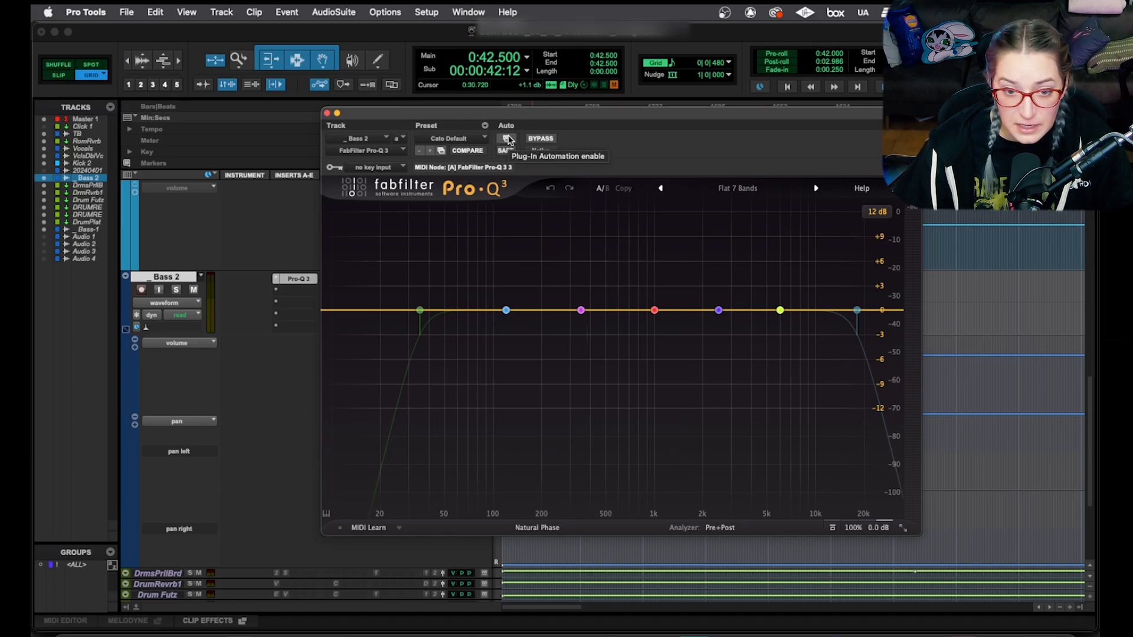
- Add Band 7 Frequency to Pro-Q 3's automation-enabled parameters and confirm the dialog
click(506, 138)
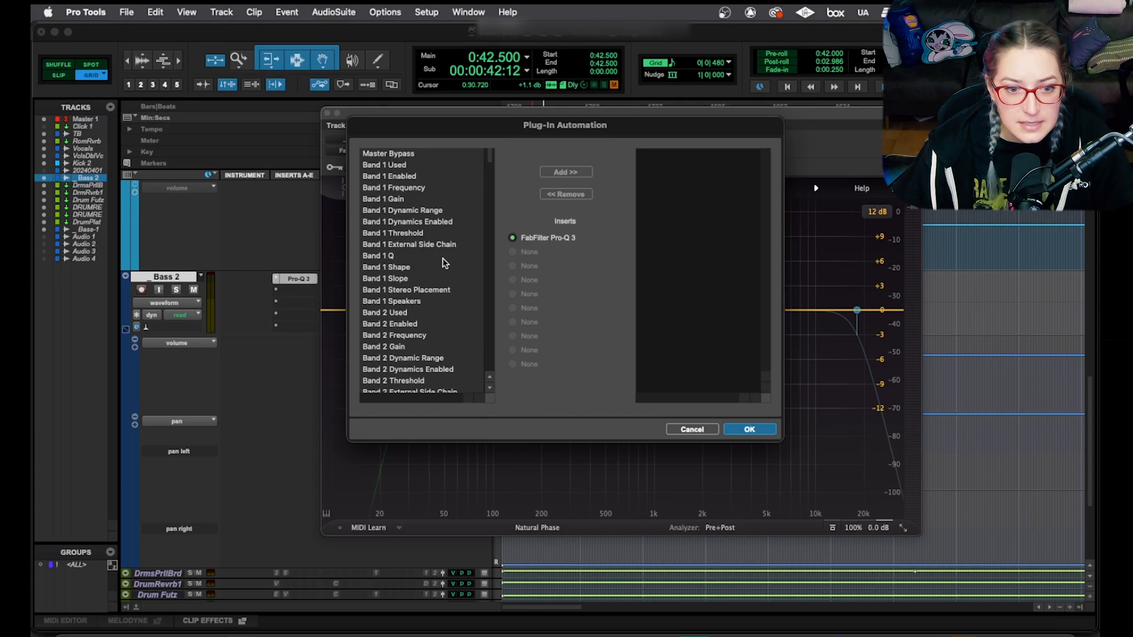
scroll(down, 3)
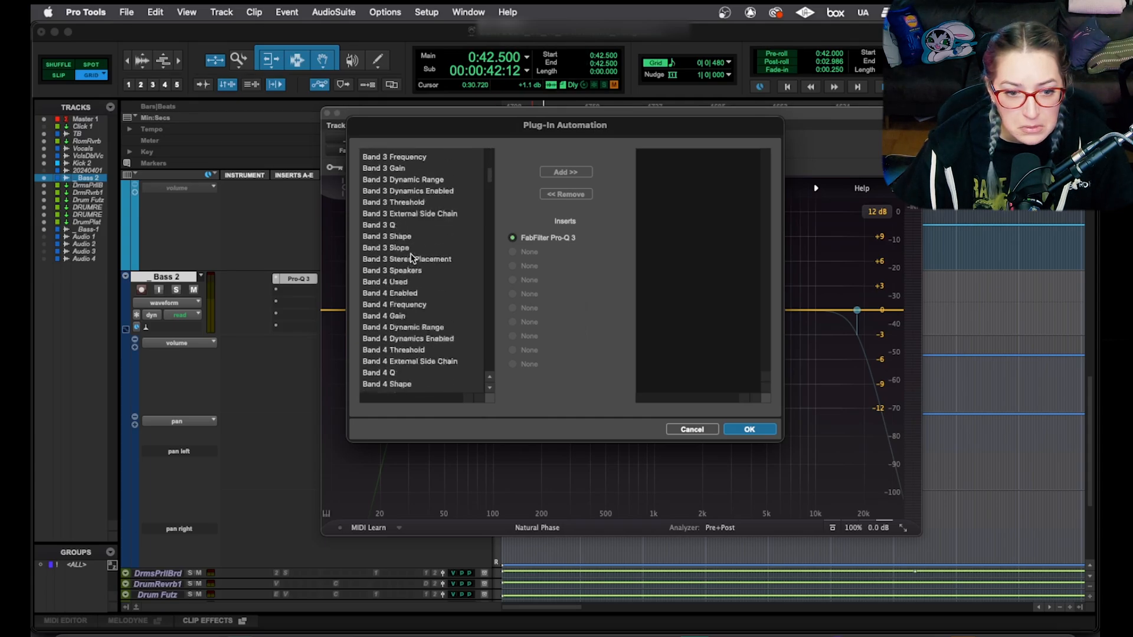
scroll(down, 3)
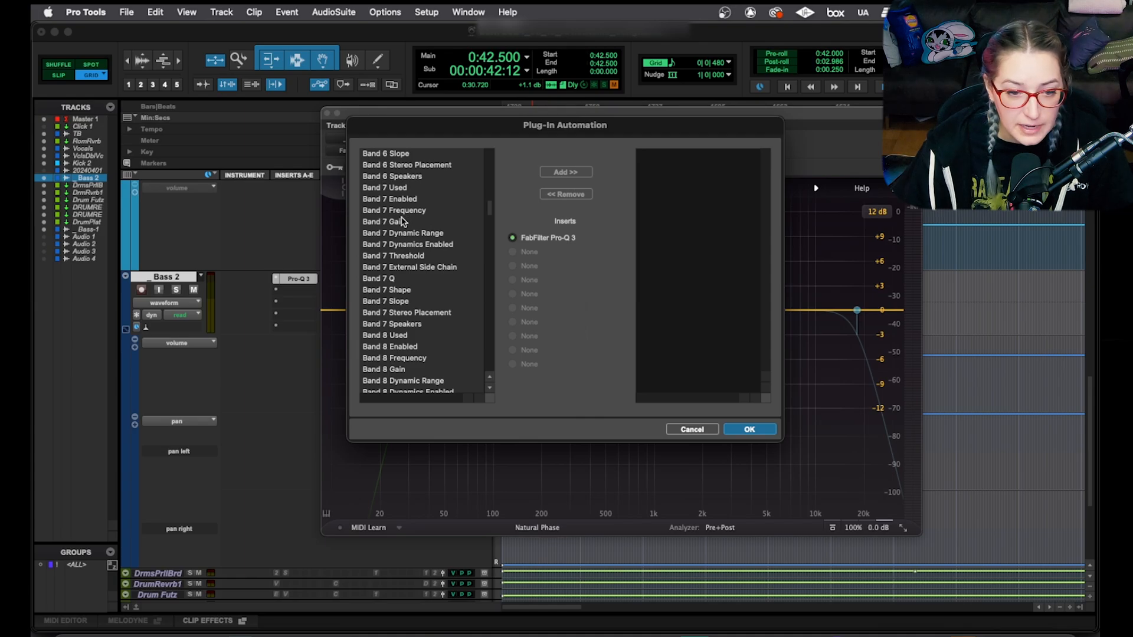
click(394, 210)
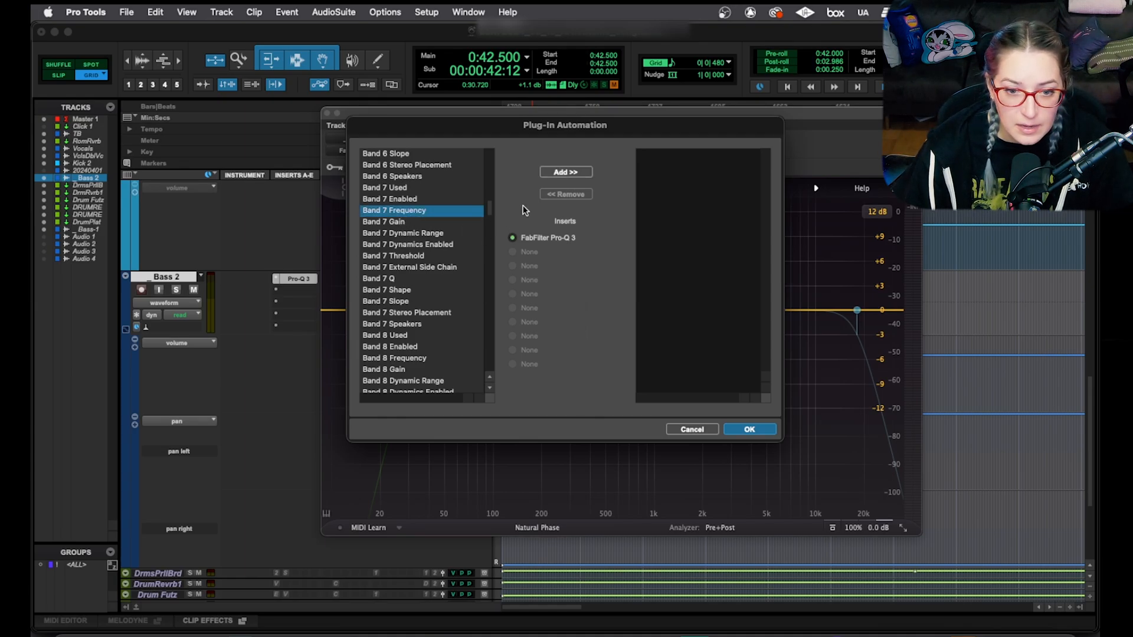
click(566, 173)
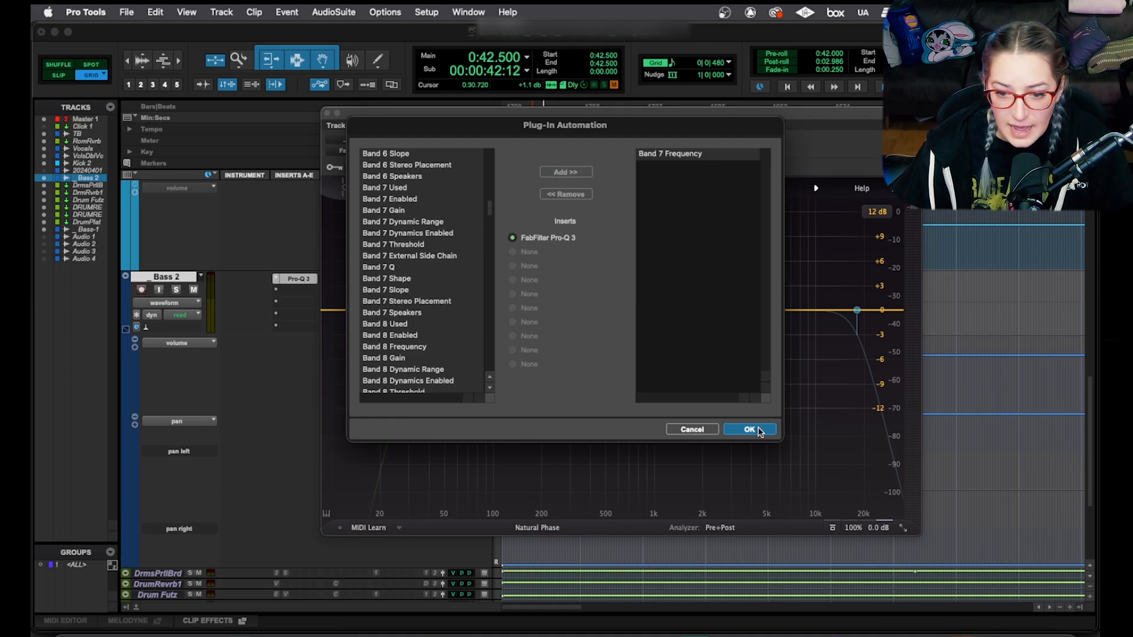
click(748, 430)
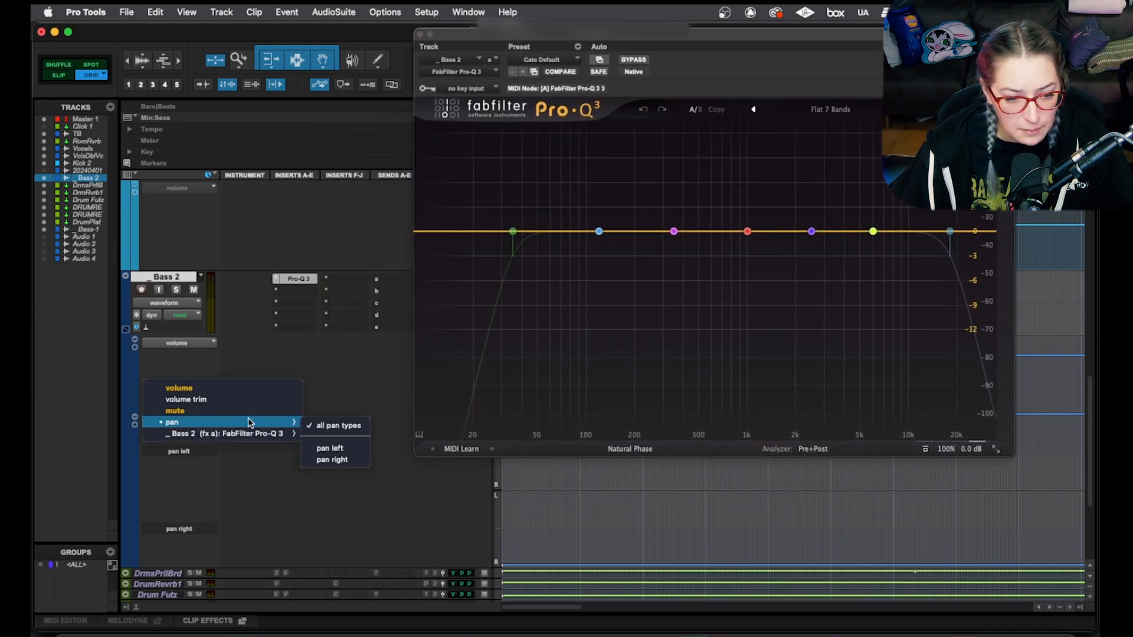
mouse_move(231, 433)
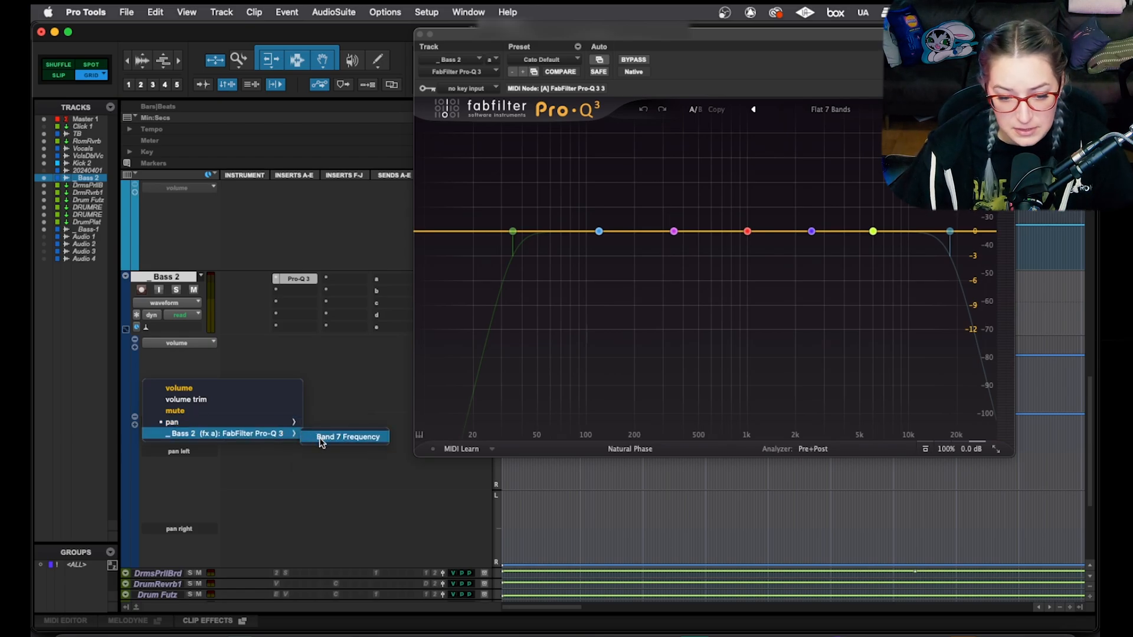
- Switch Bass 2's track view to Pro-Q 3 Band 7 Frequency and select the 18 kHz high-cut band
click(347, 437)
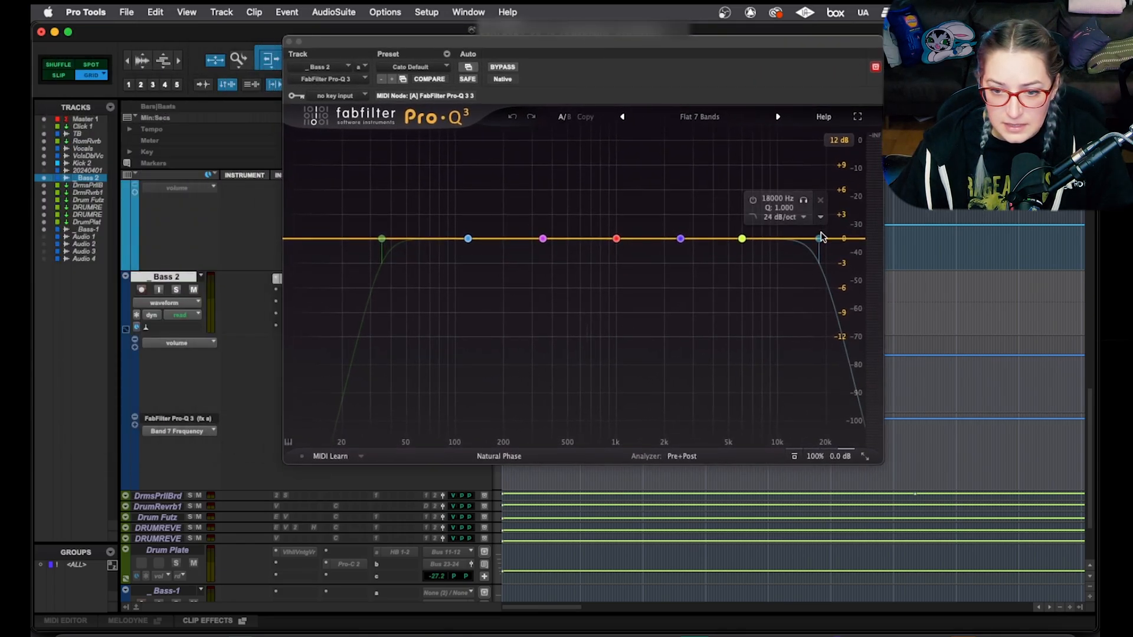
click(819, 237)
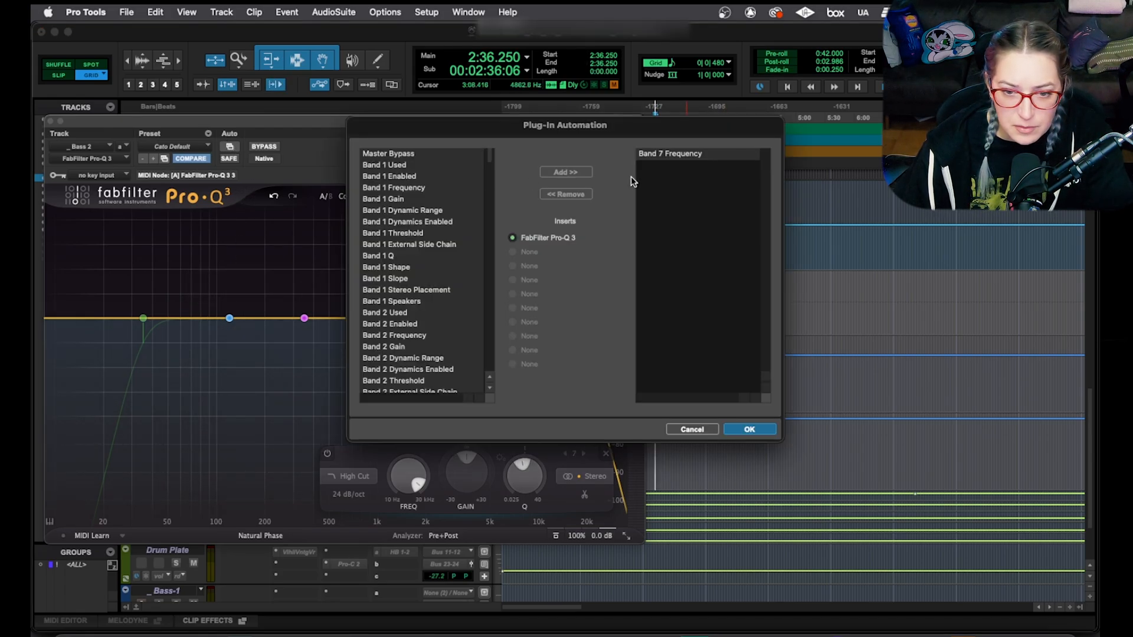
- Remove Band 7 Frequency from the enabled parameters, then bring up band 7's Enable Automation menu in the EQ
click(565, 194)
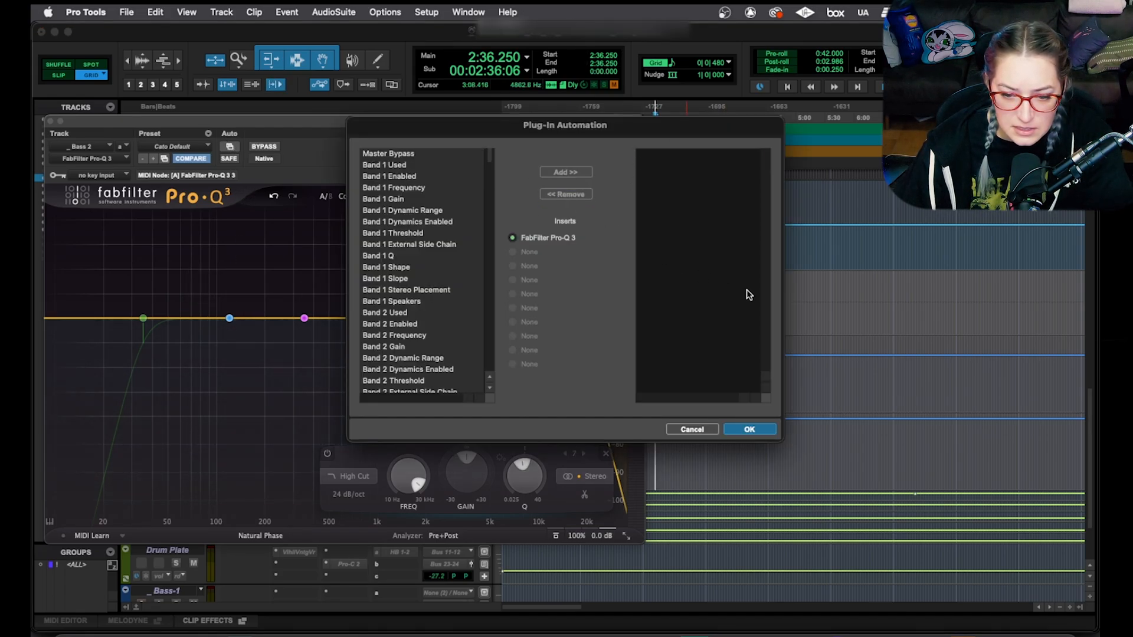
click(691, 430)
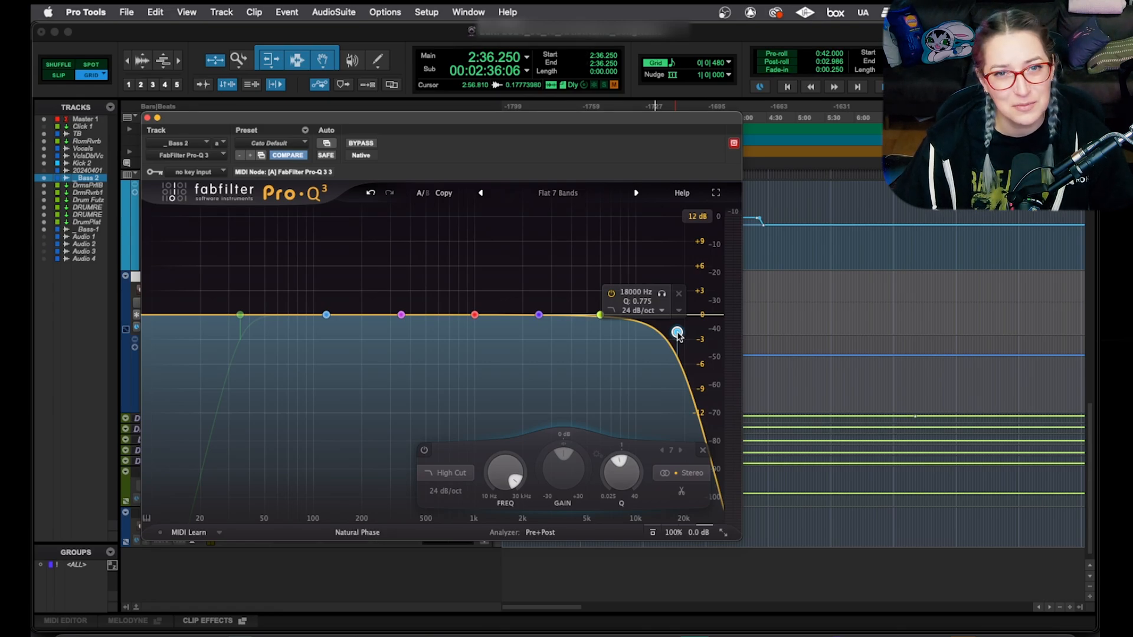
mouse_move(683, 323)
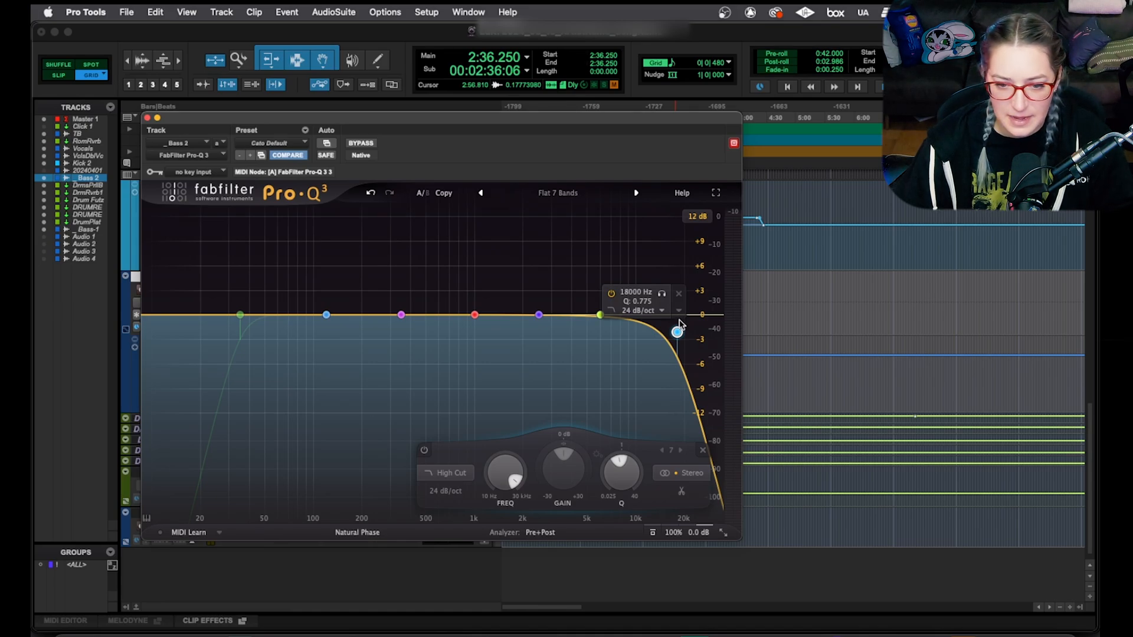
right_click(678, 332)
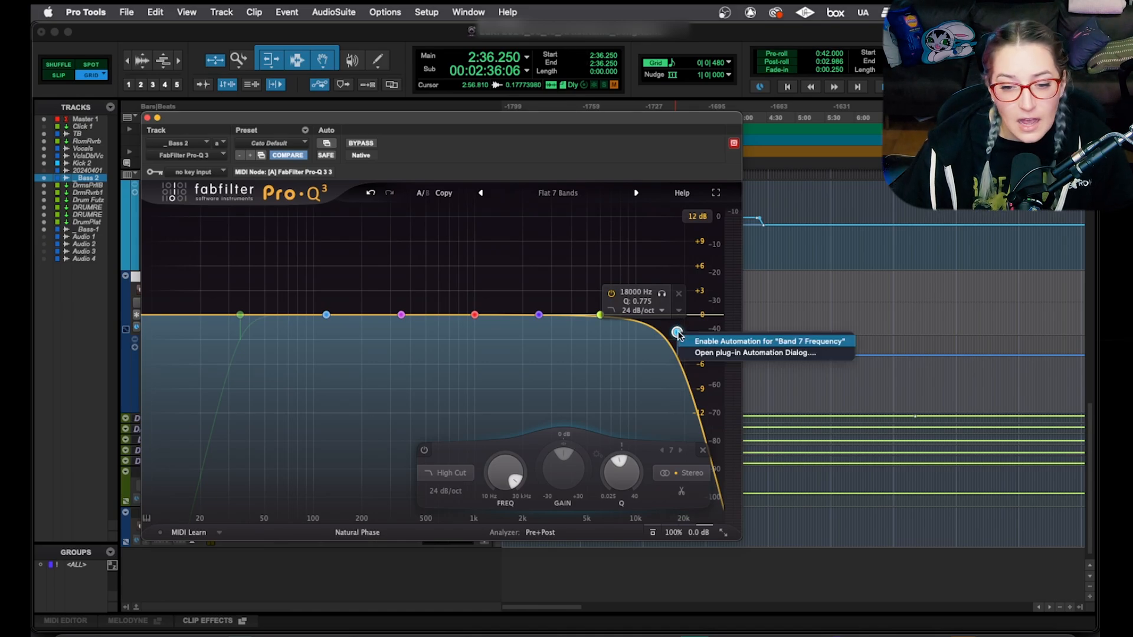
mouse_move(691, 346)
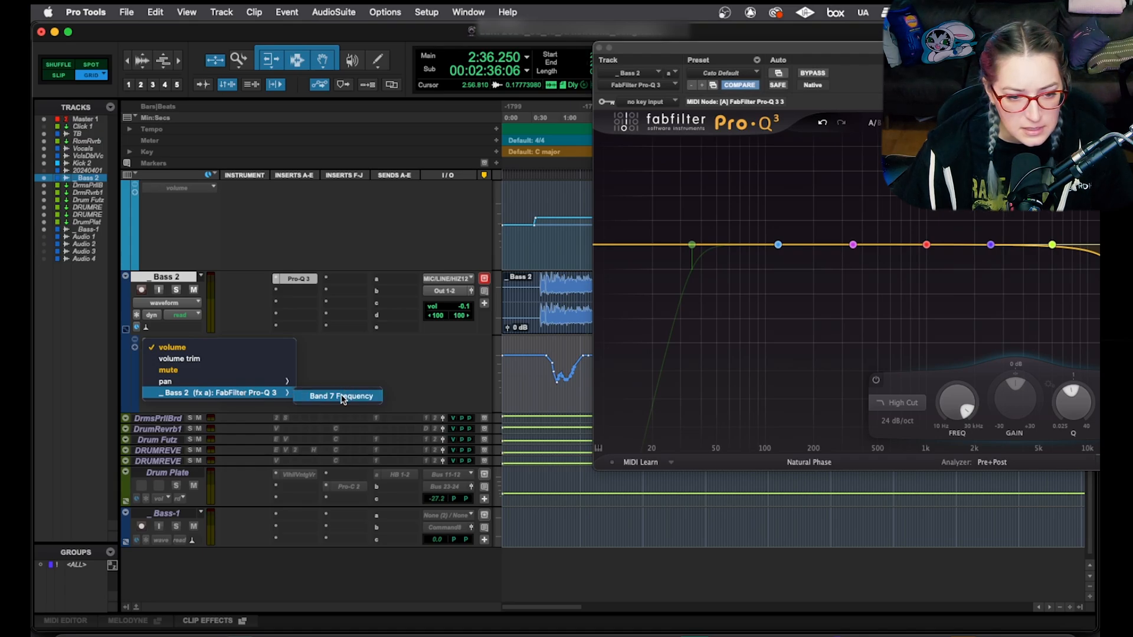
- Enable automation for the 350 Hz band from the EQ and show Band 3 Frequency on Bass 2
click(339, 397)
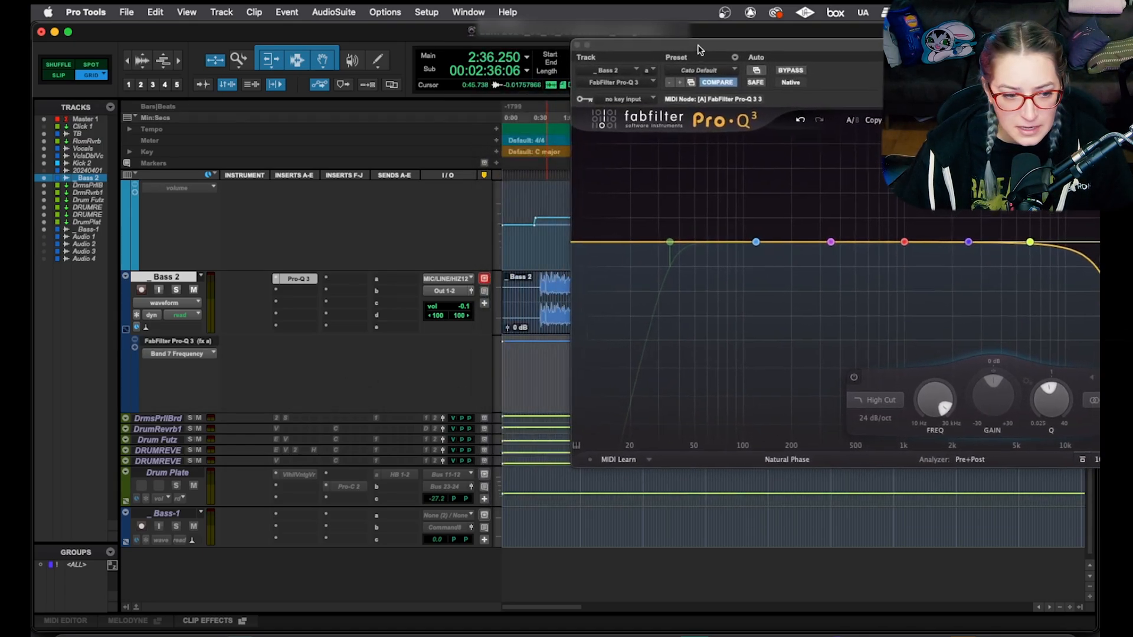
click(178, 353)
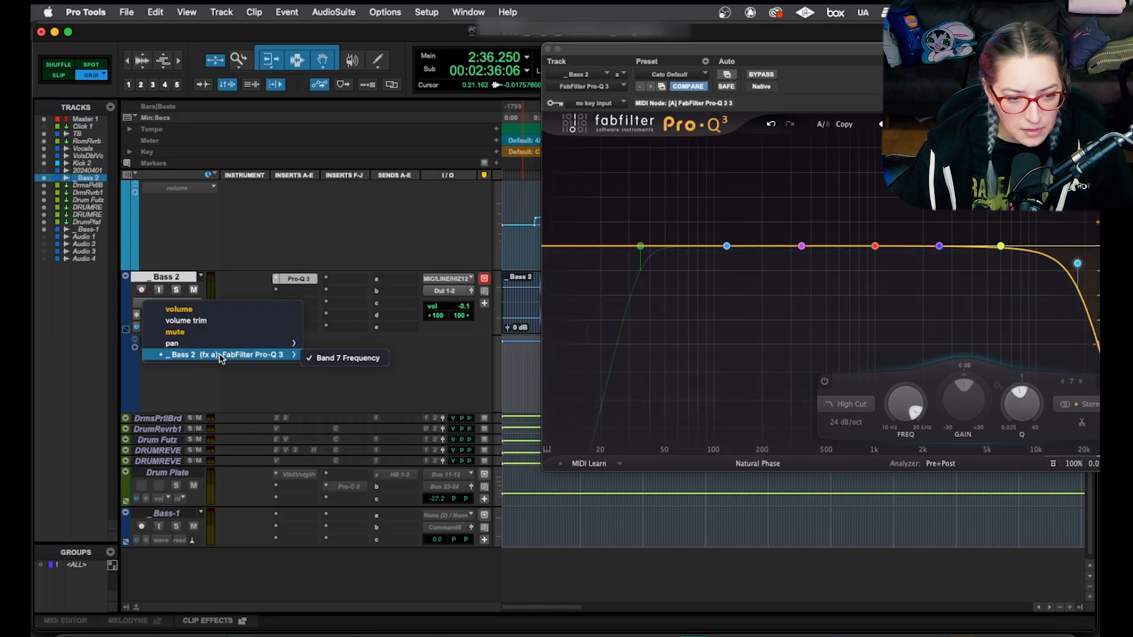
click(358, 358)
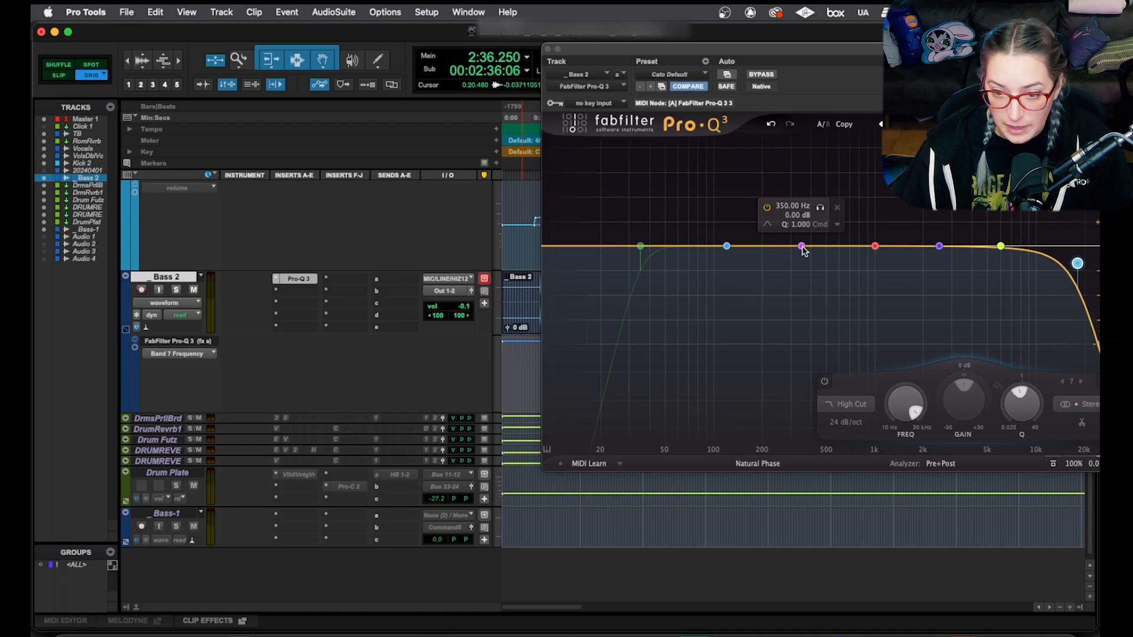
right_click(801, 246)
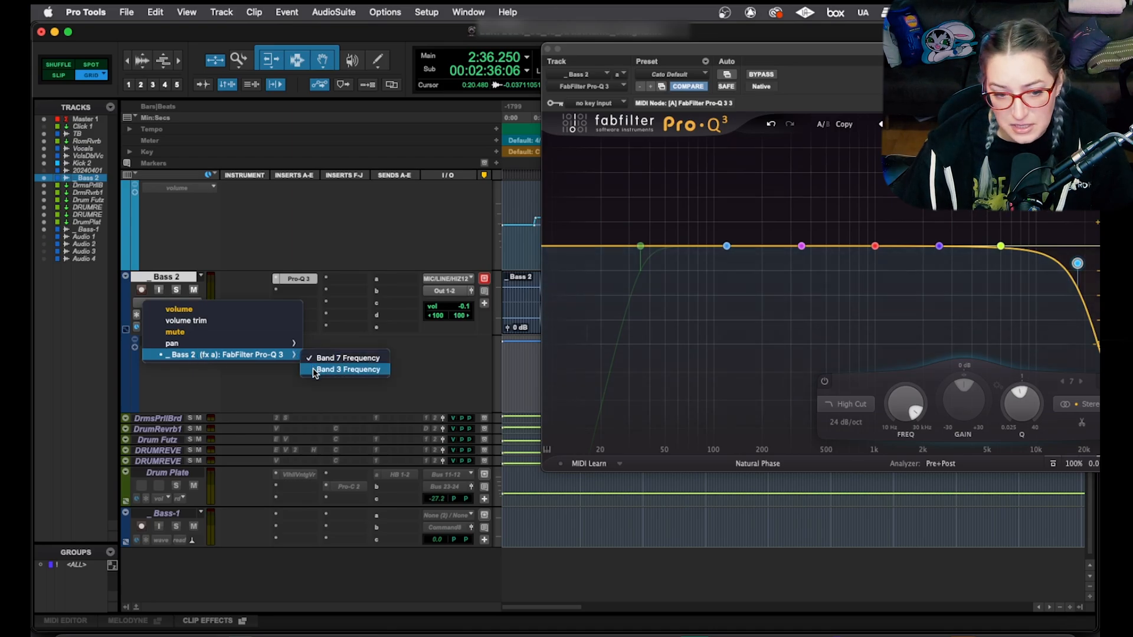
click(348, 357)
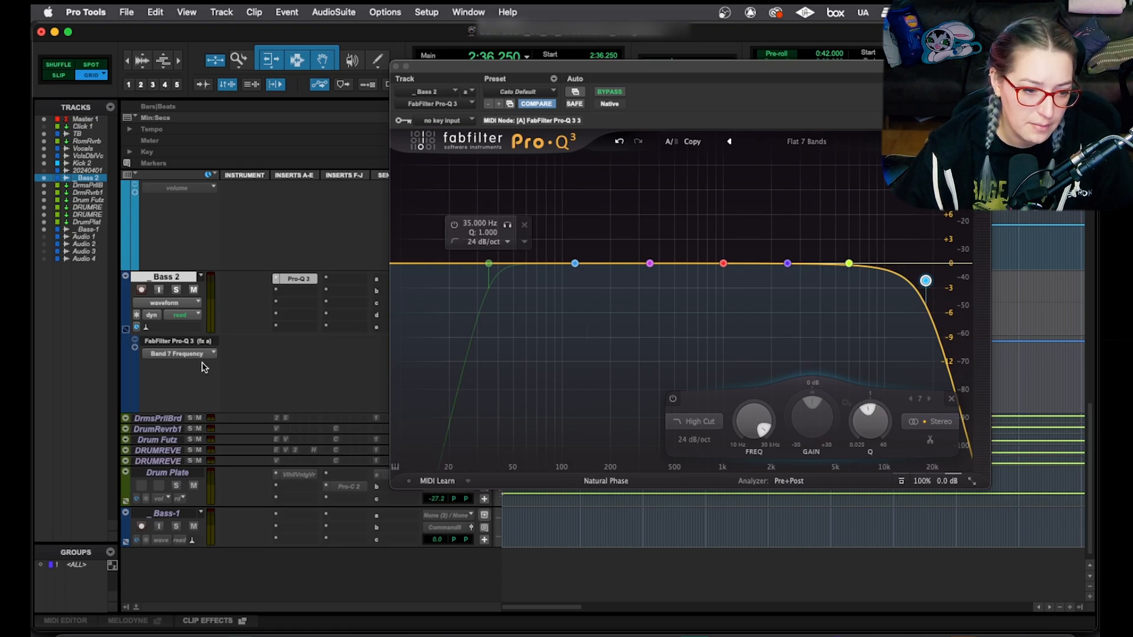
- Set a Bass 2 automation lane to Pro-Q 3 Band 7 Frequency and list its automation modes (off, read, touch, latch, write, trim)
click(180, 354)
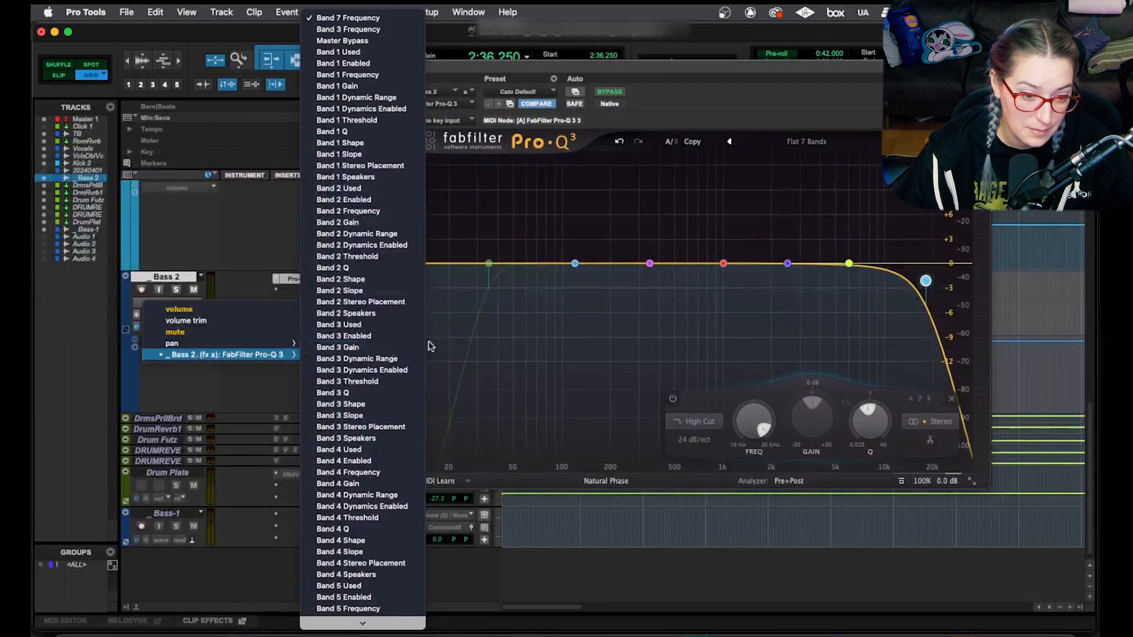
scroll(down, 3)
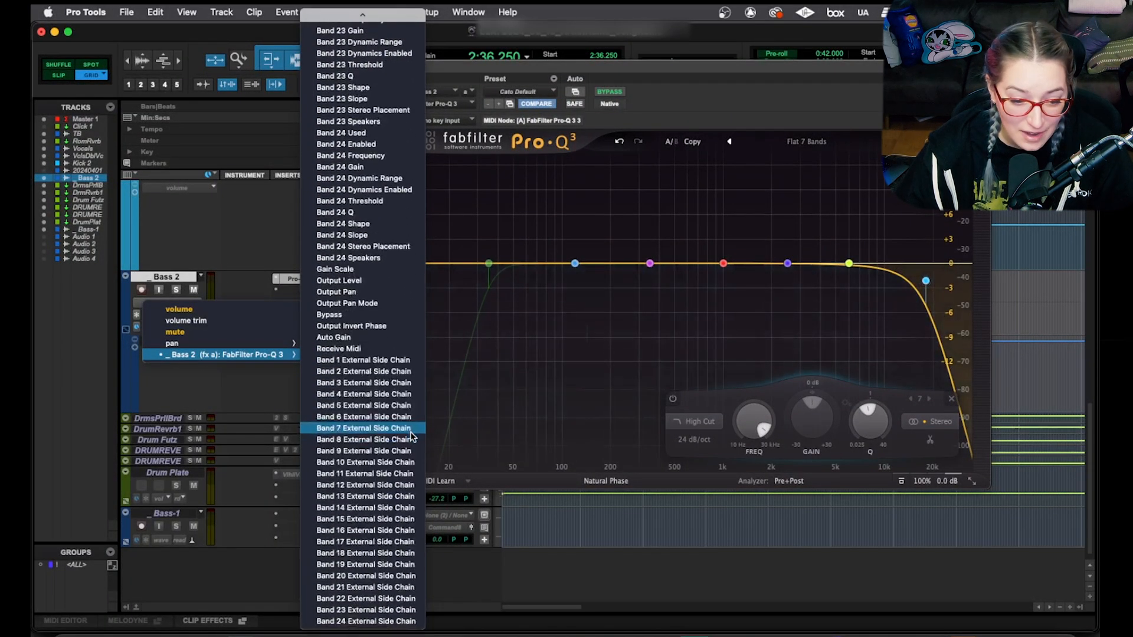
scroll(up, 3)
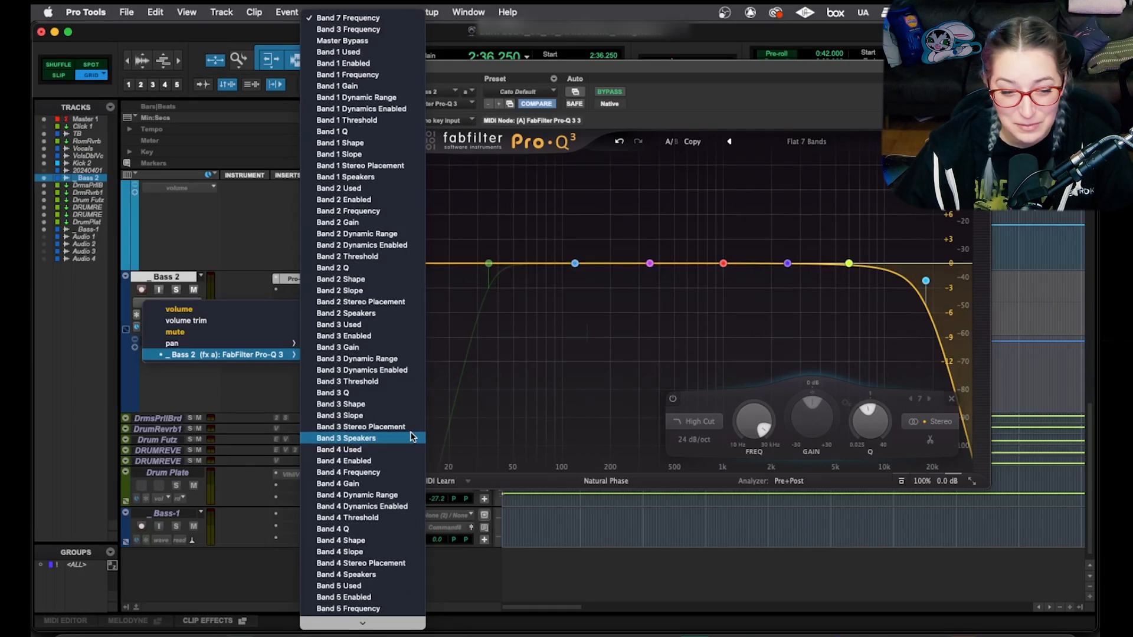
mouse_move(339, 404)
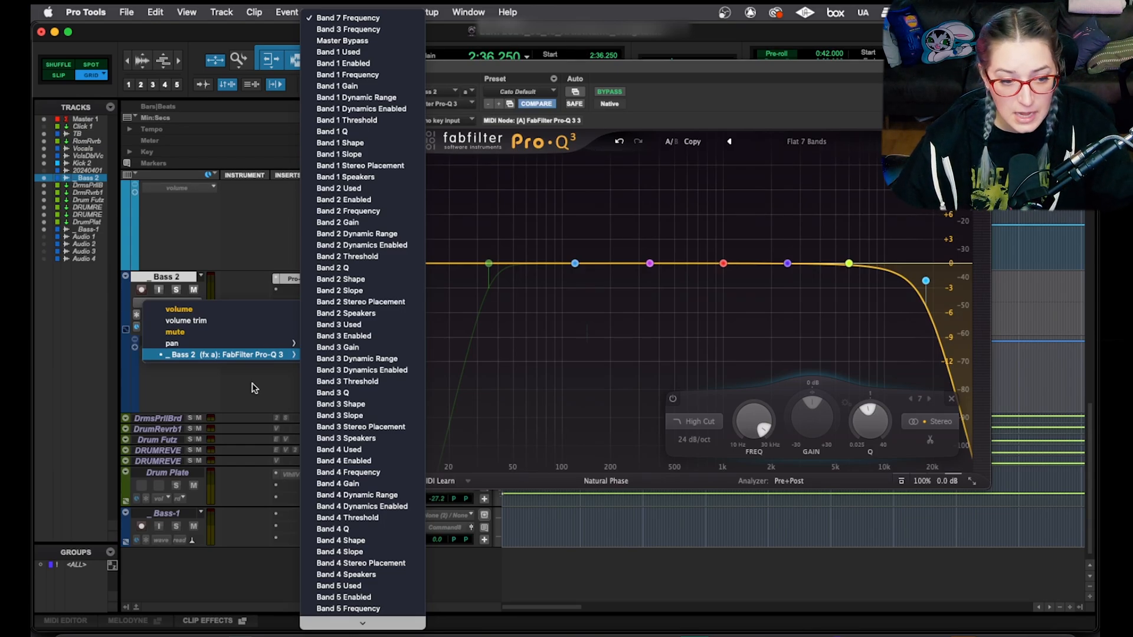
mouse_move(338, 324)
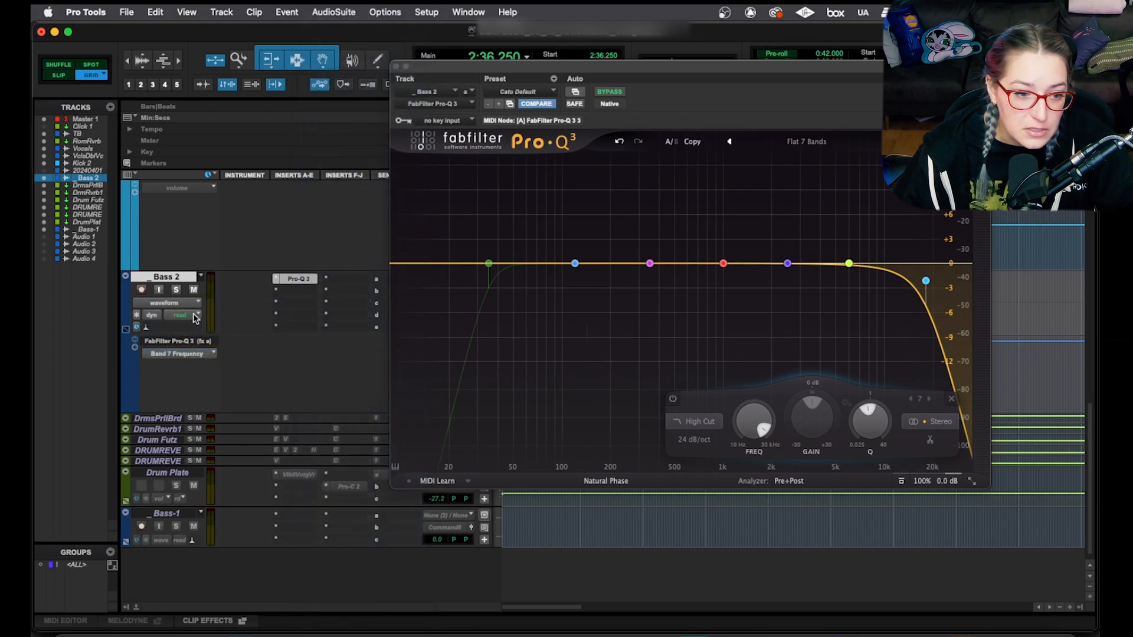
click(180, 316)
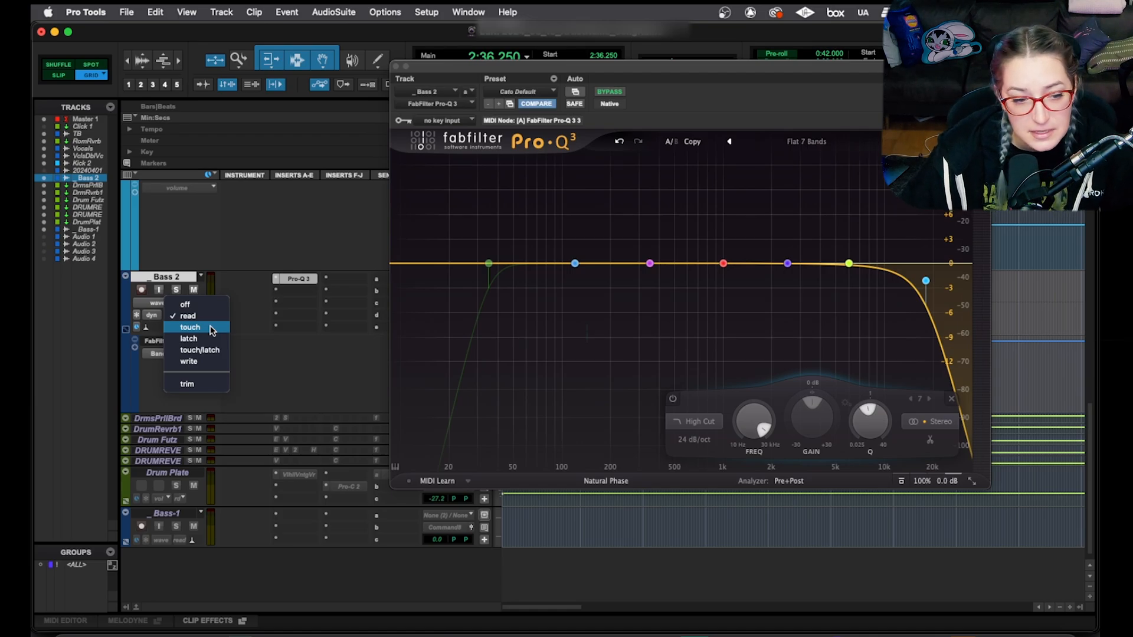
mouse_move(720, 282)
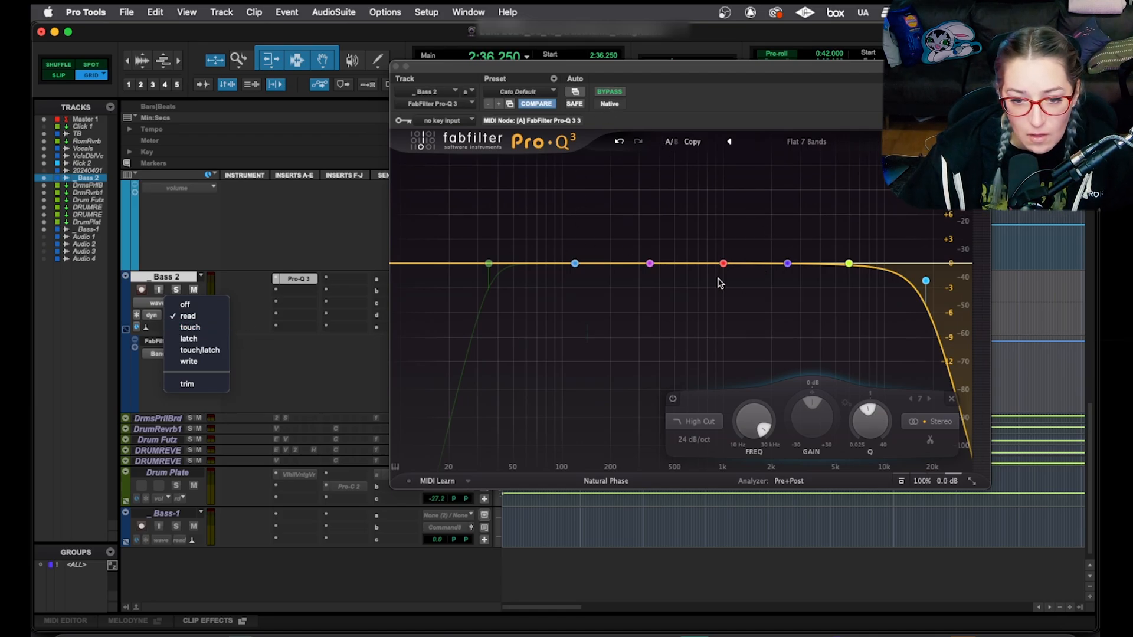
mouse_move(190, 327)
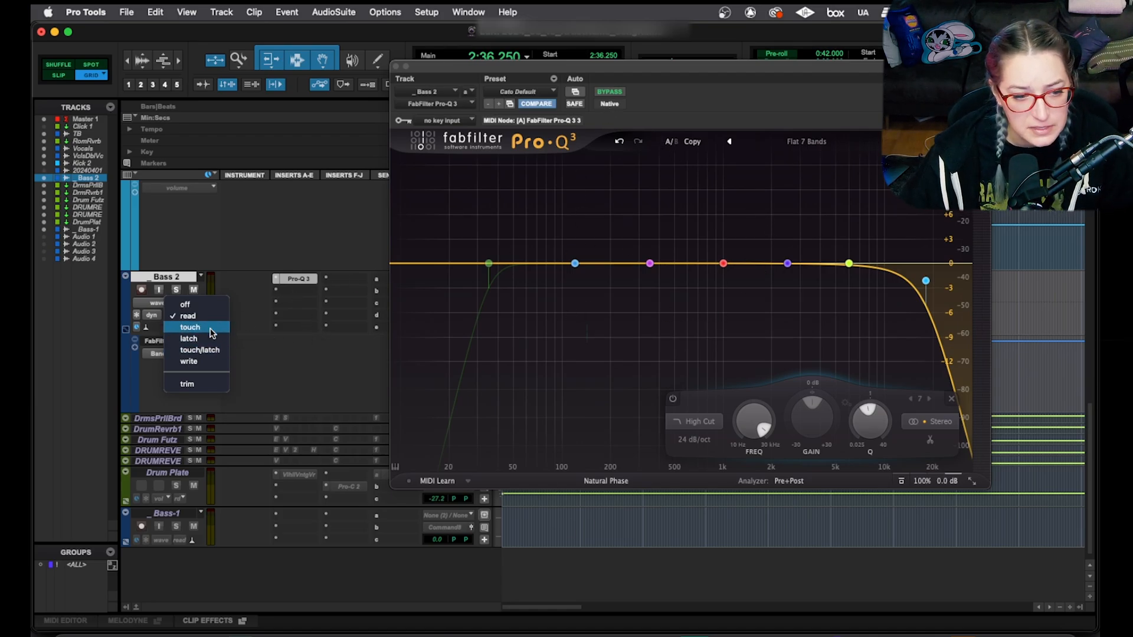
- Switch the Bass 2 plug-in automation lane from Band 7 Frequency to Pro-Q 3 Band 3 Gain
click(190, 327)
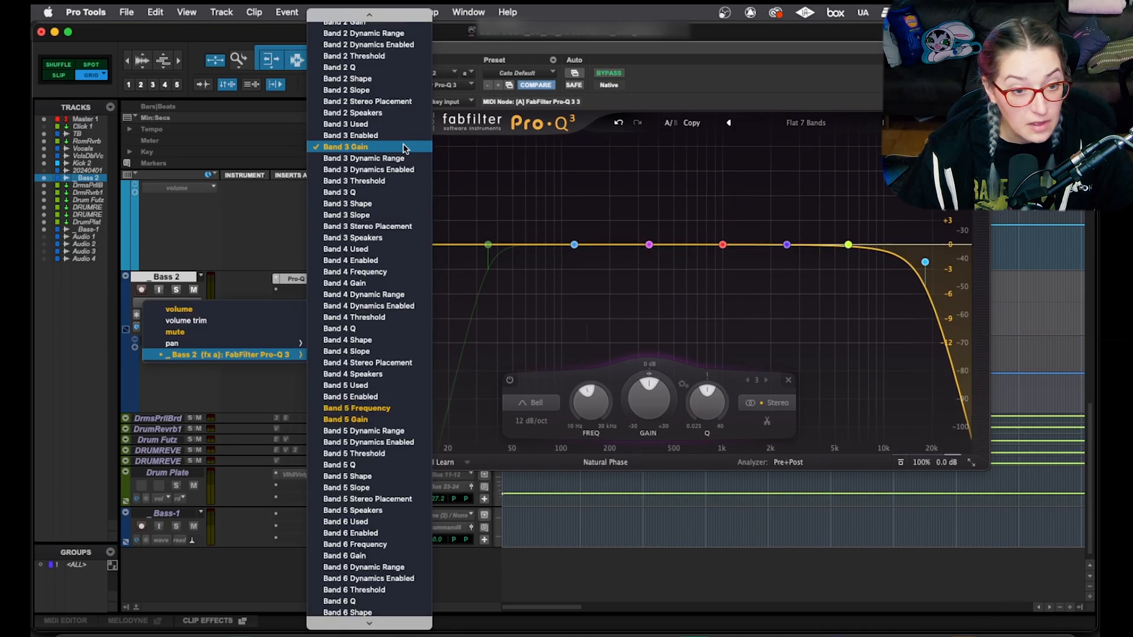
click(346, 147)
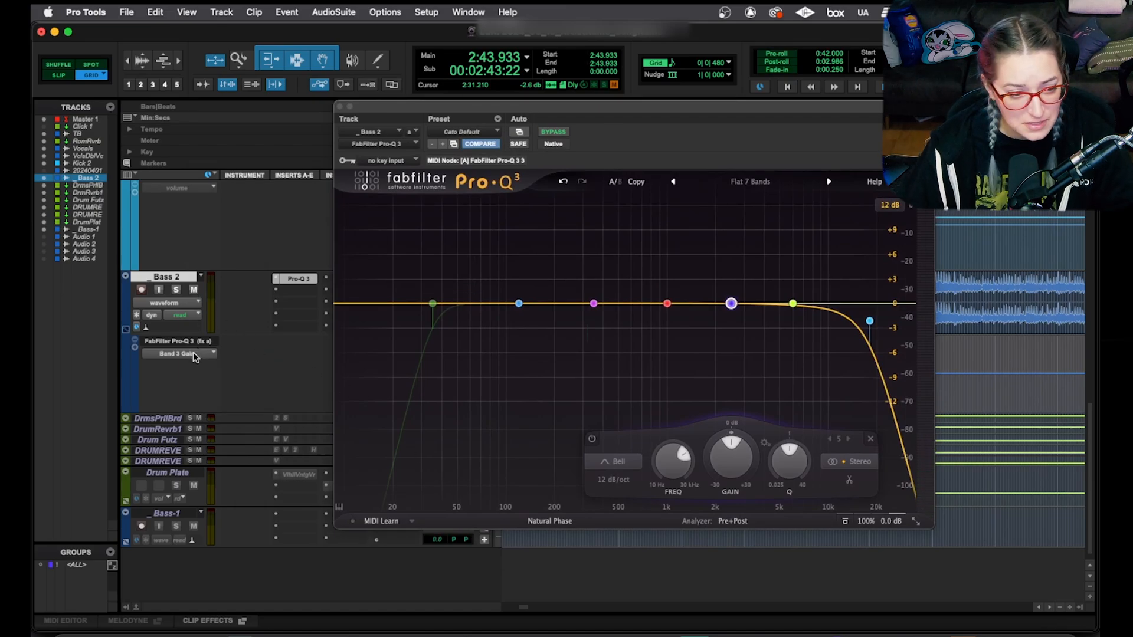
click(180, 354)
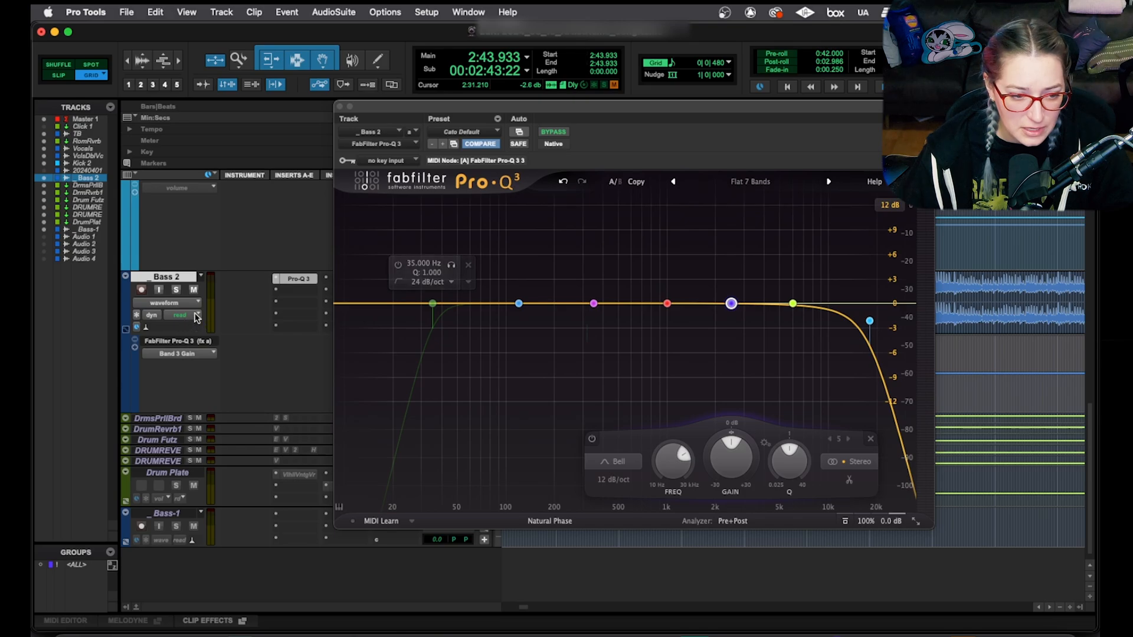
click(180, 317)
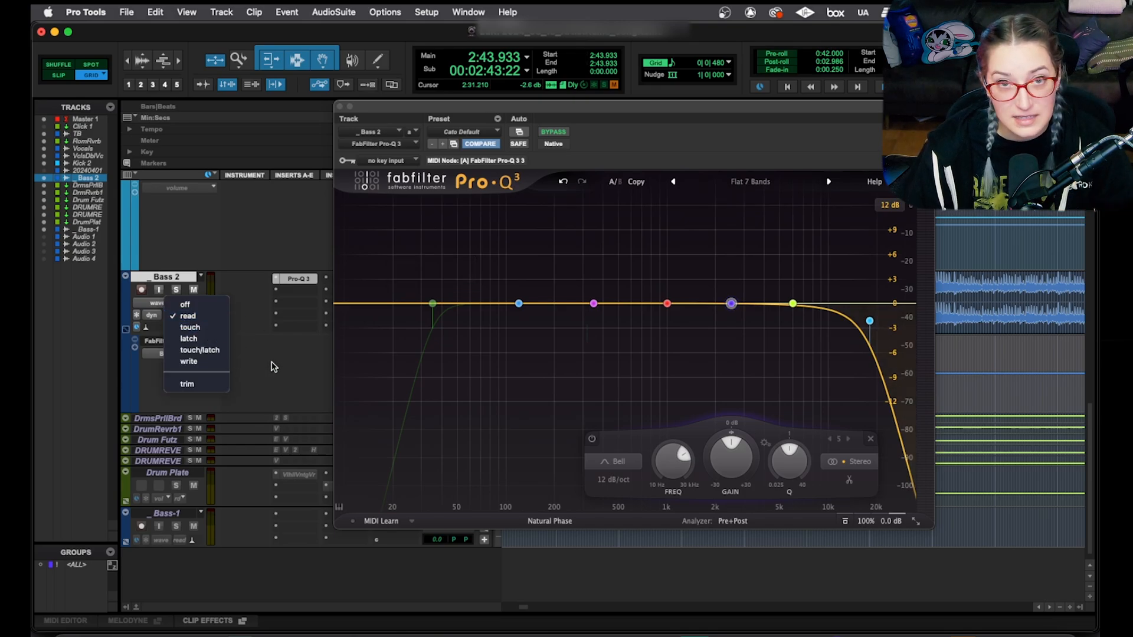
mouse_move(276, 357)
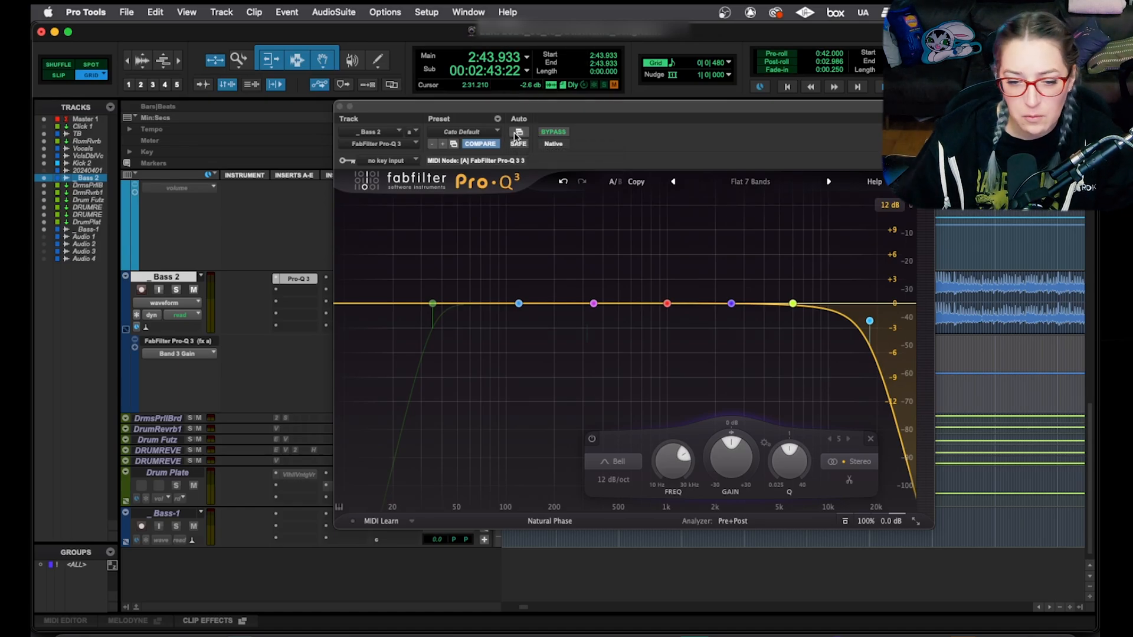
mouse_move(518, 135)
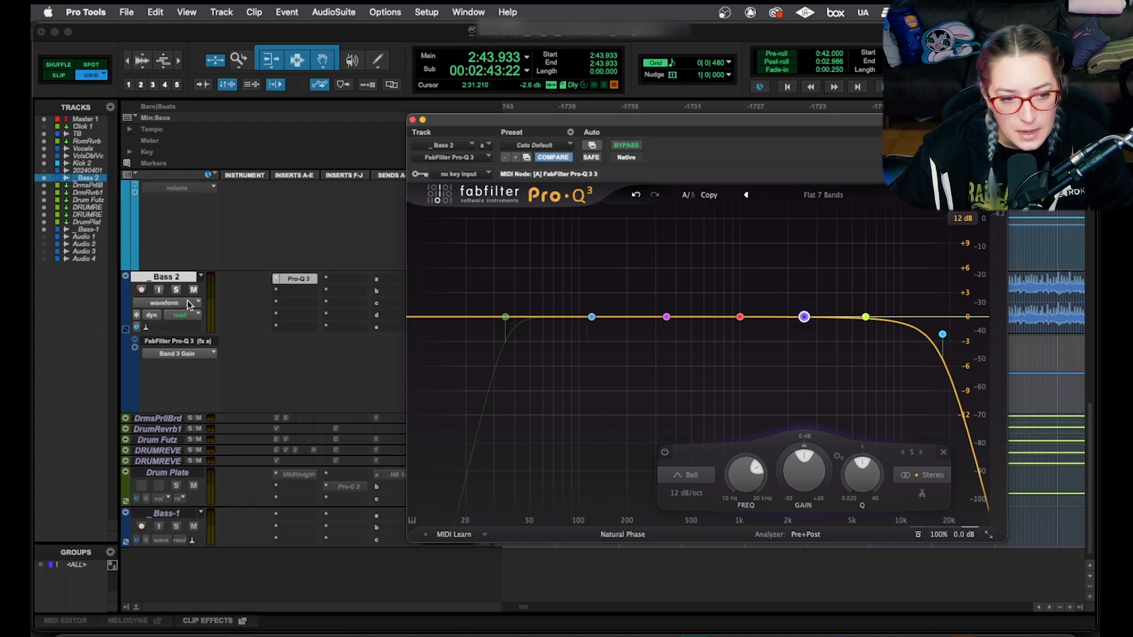
mouse_move(184, 309)
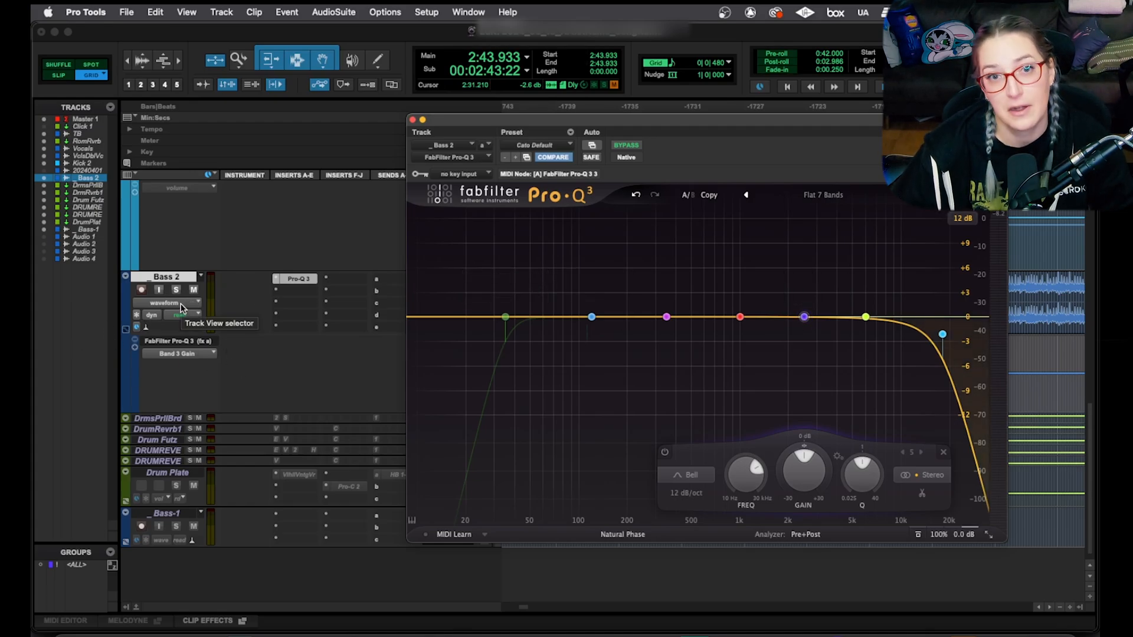
mouse_move(192, 368)
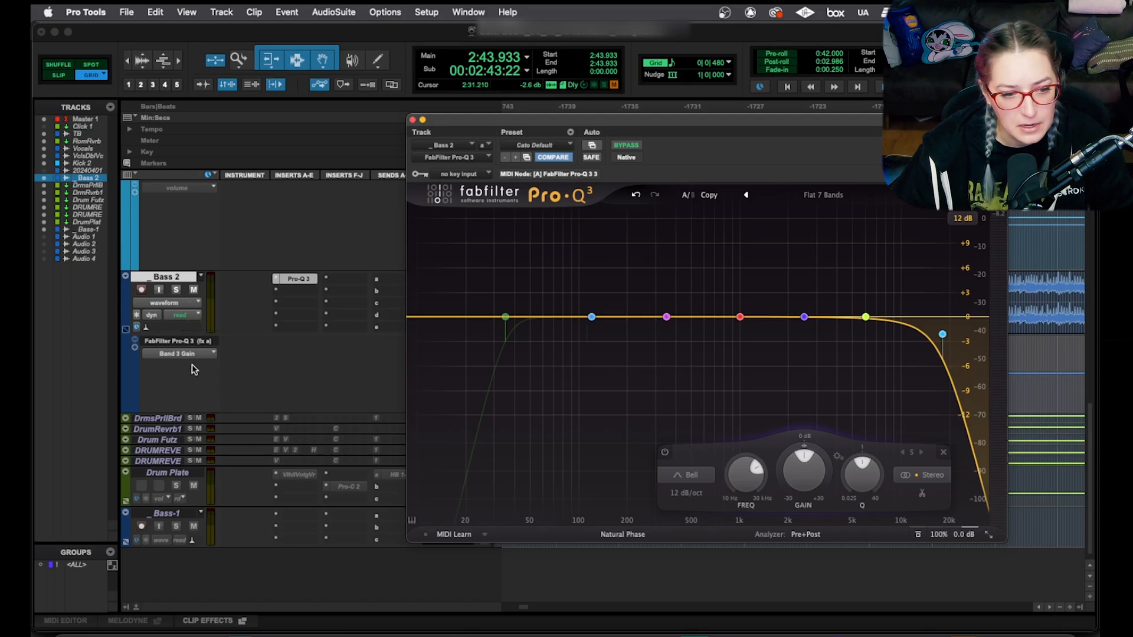
- Show the written Band 5 Frequency automation as Bass 2's track view, moving the EQ window aside
click(803, 316)
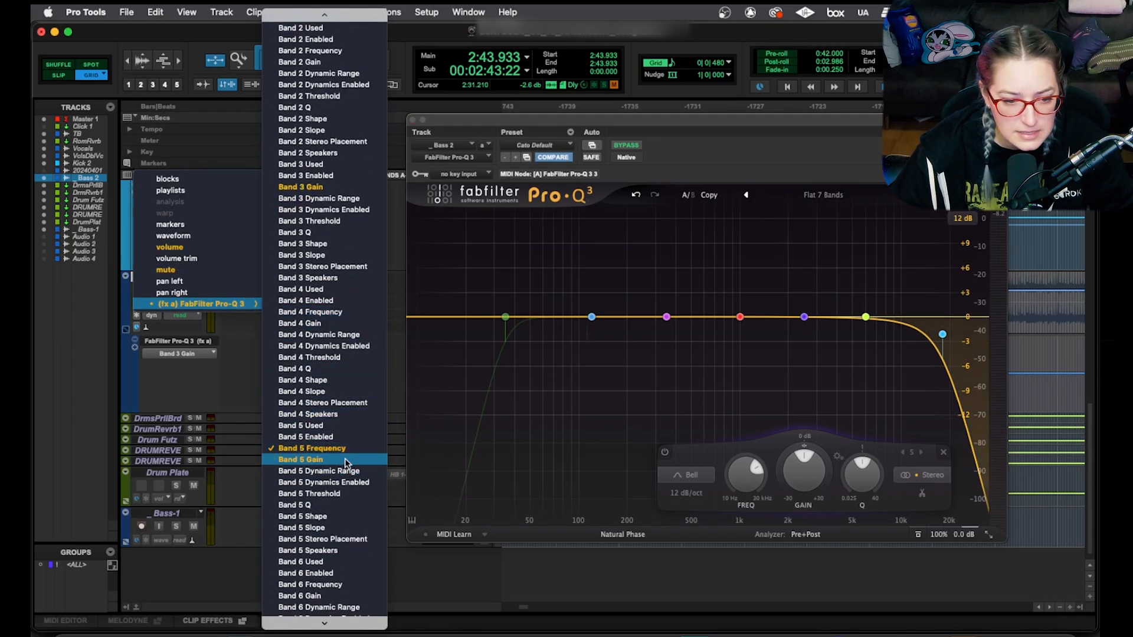
mouse_move(323, 449)
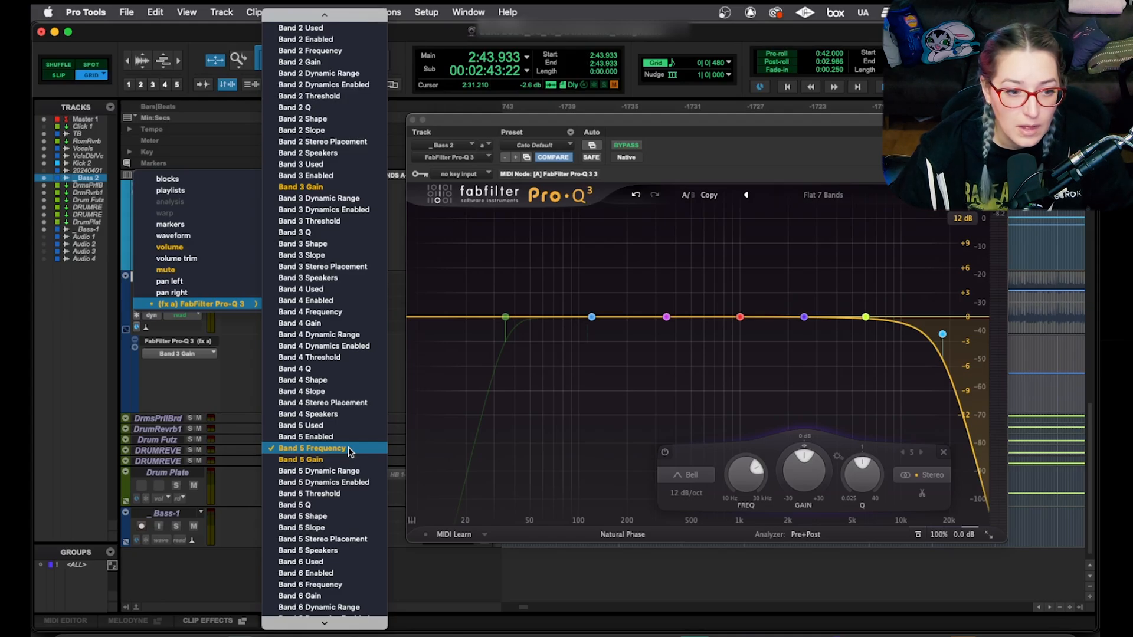
mouse_move(308, 414)
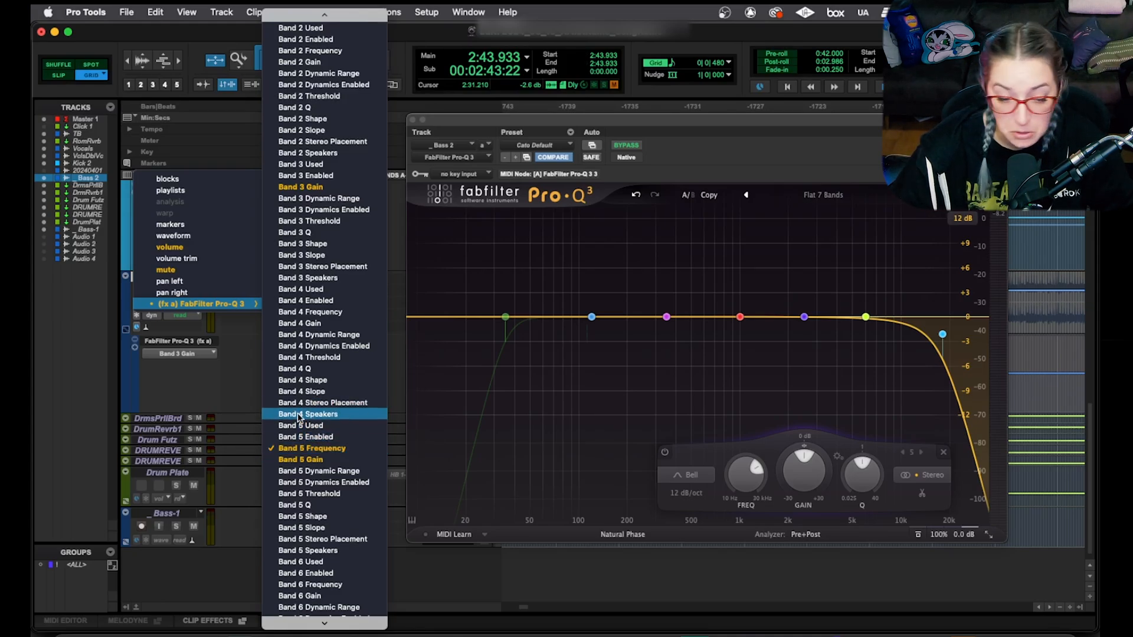
mouse_move(238, 397)
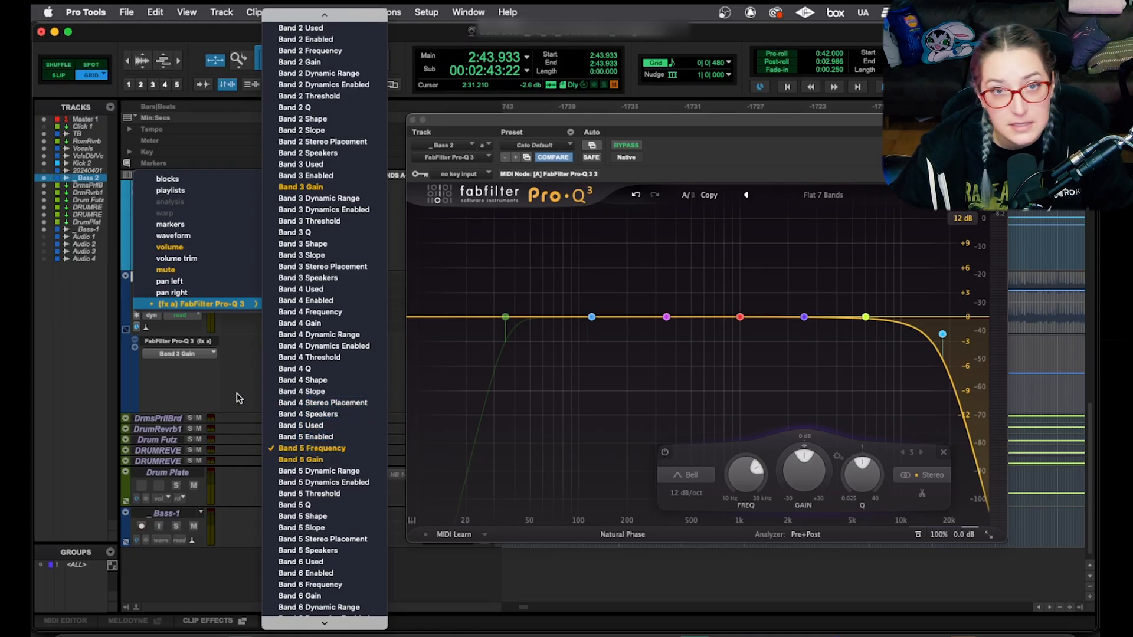
mouse_move(631, 122)
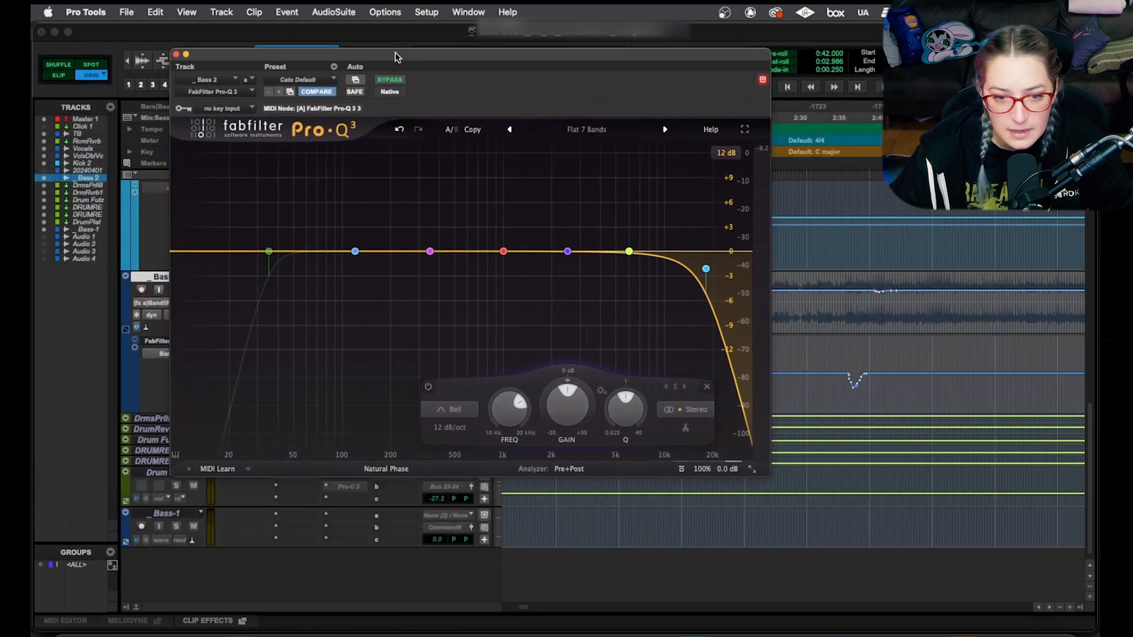
click(428, 250)
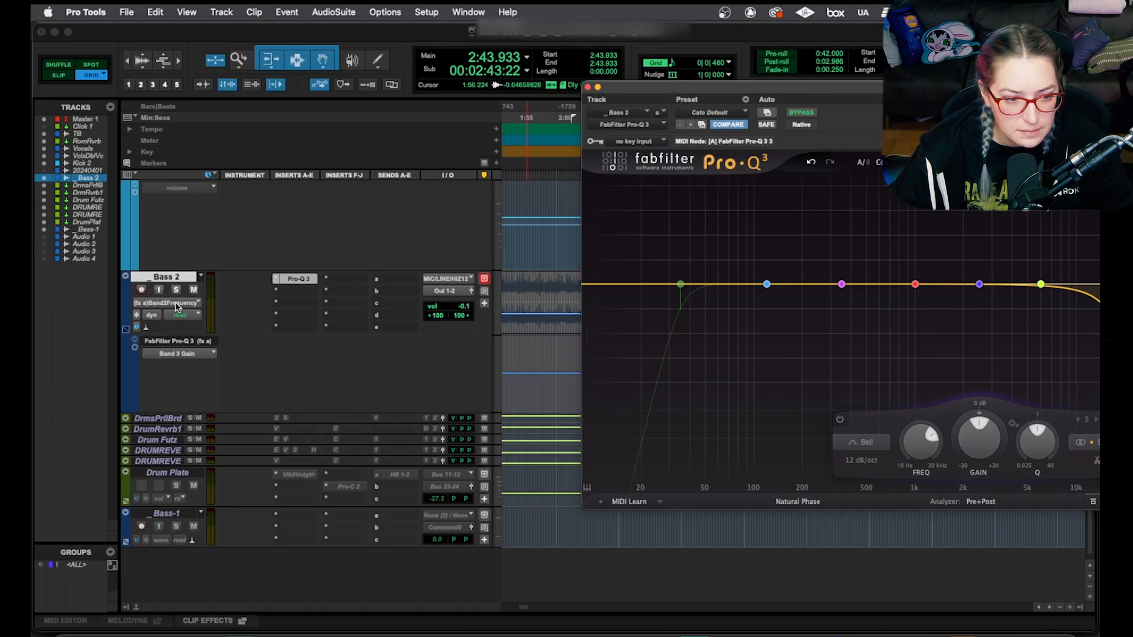
- Set Bass 2's track view back to waveform, keeping the Band 3 Gain lane beneath it
click(176, 304)
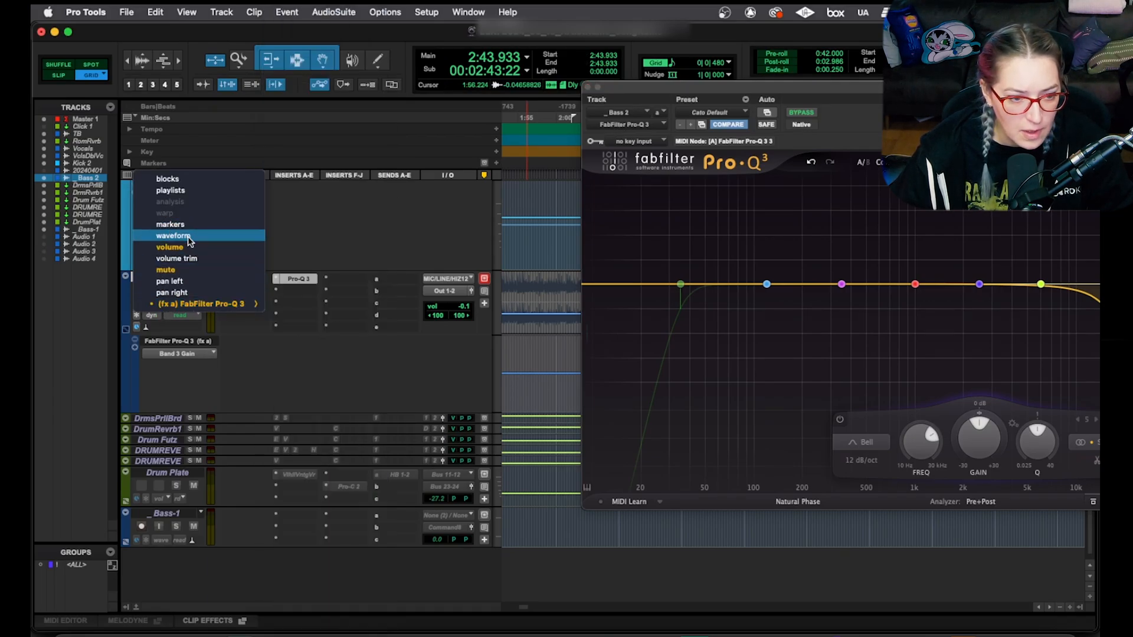
click(173, 236)
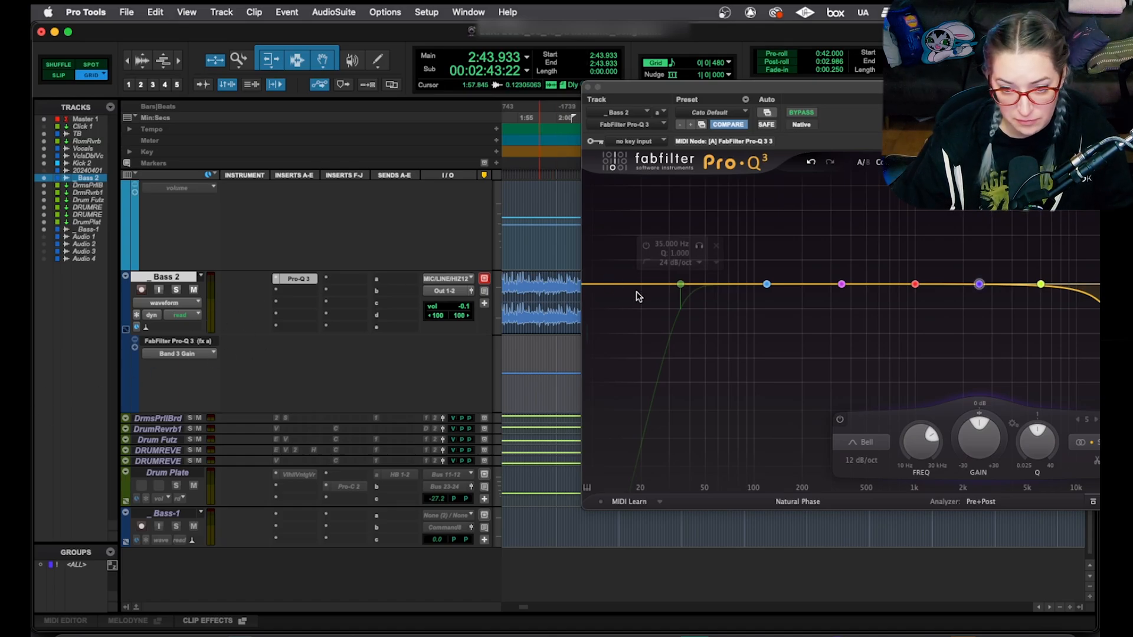
click(842, 284)
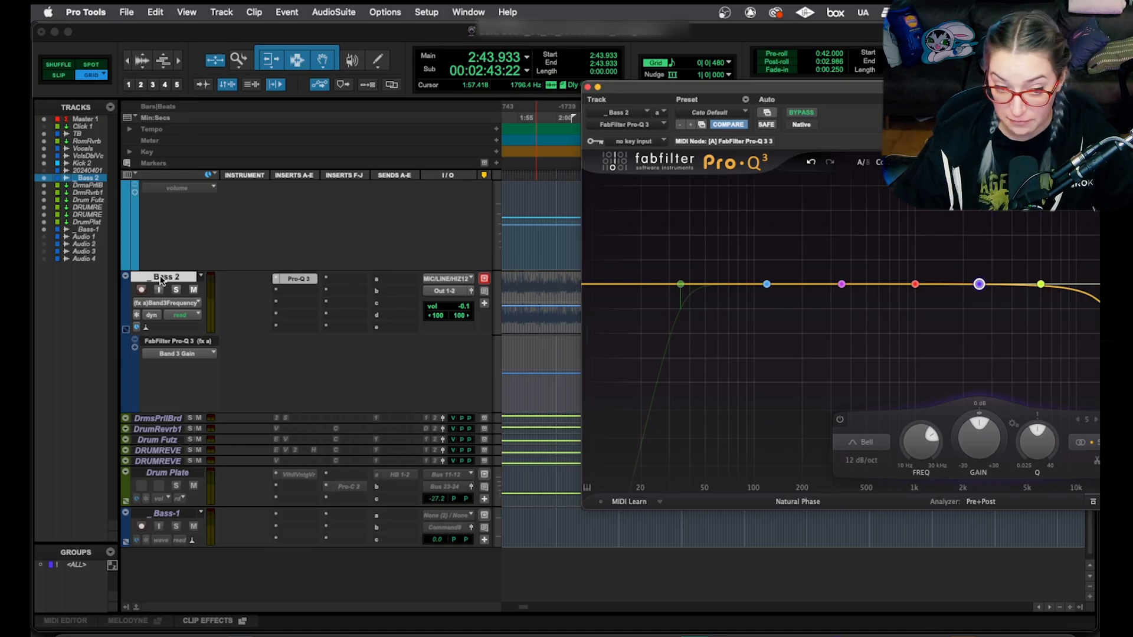
click(170, 302)
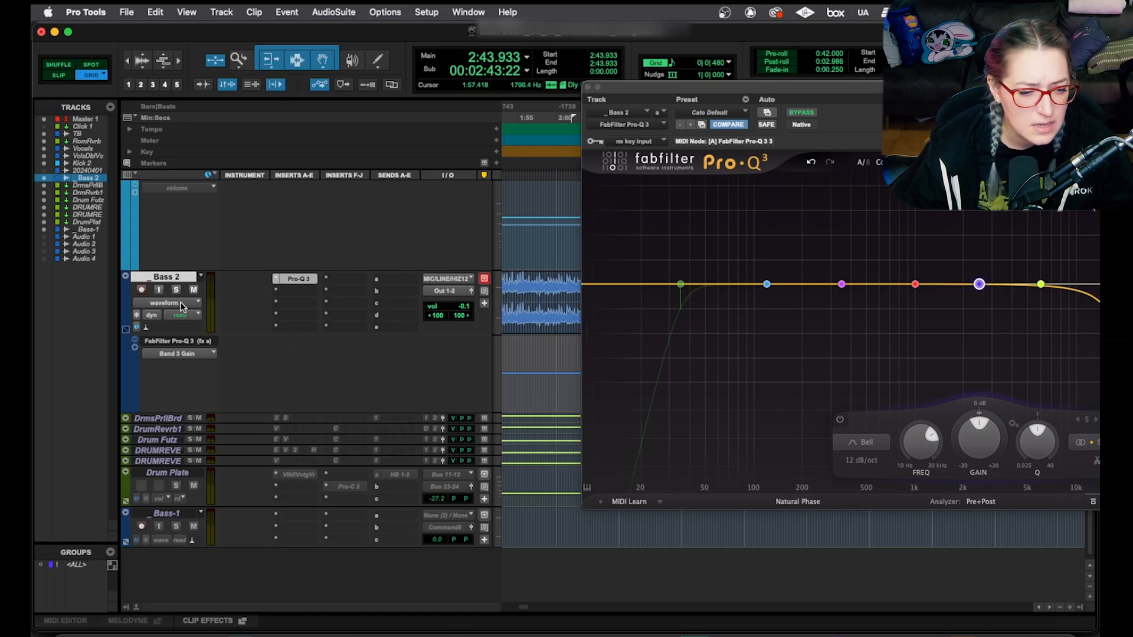
click(180, 302)
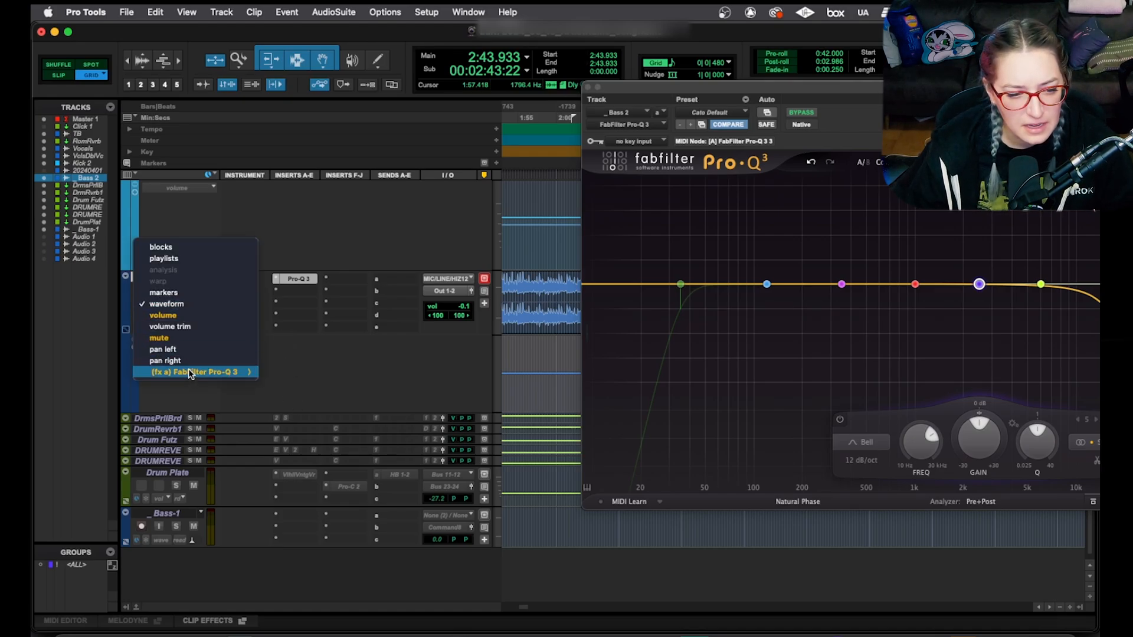
click(195, 372)
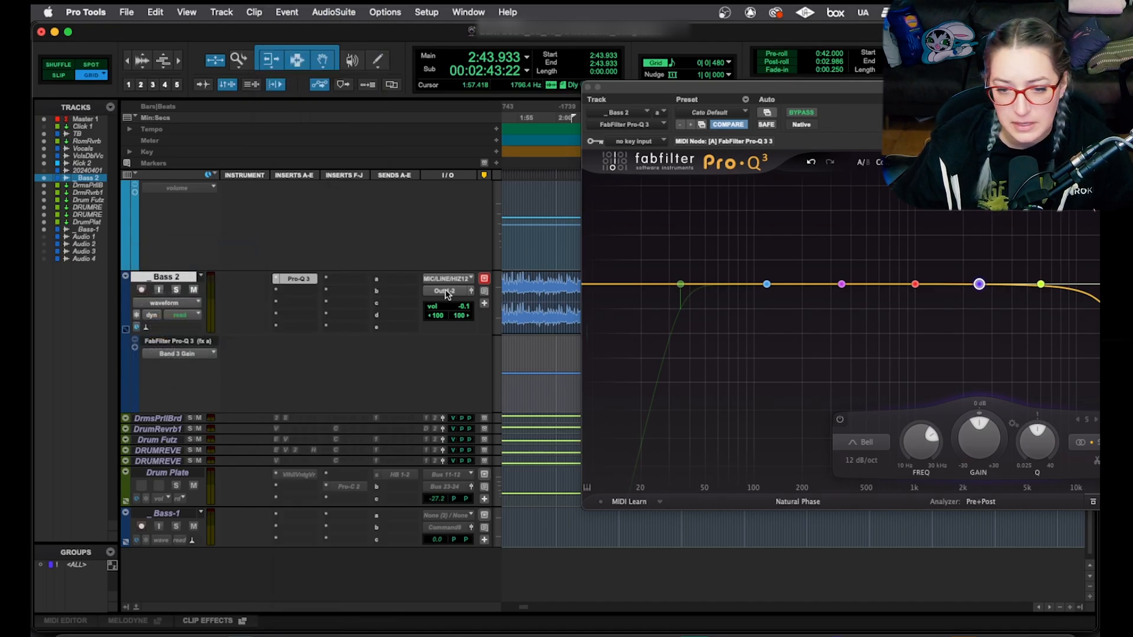